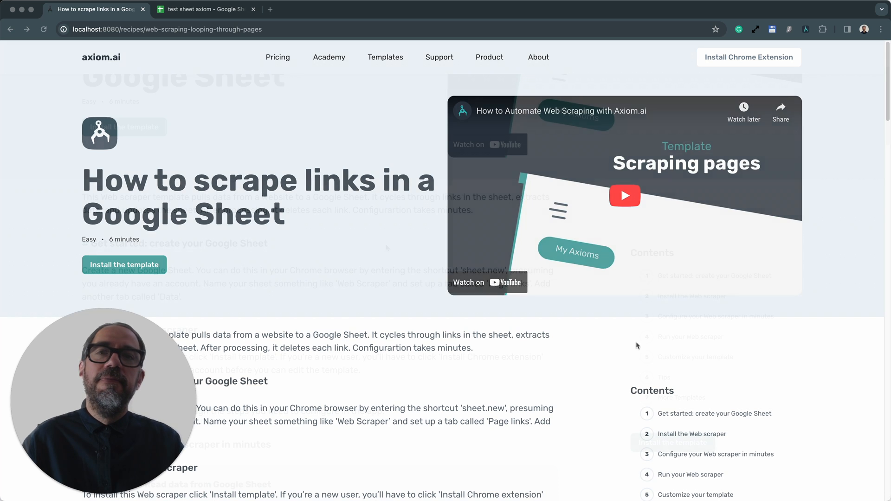
Review test sheet axiom: the empty data tab and the links tab's four BBC URLs.
scroll(down, 3)
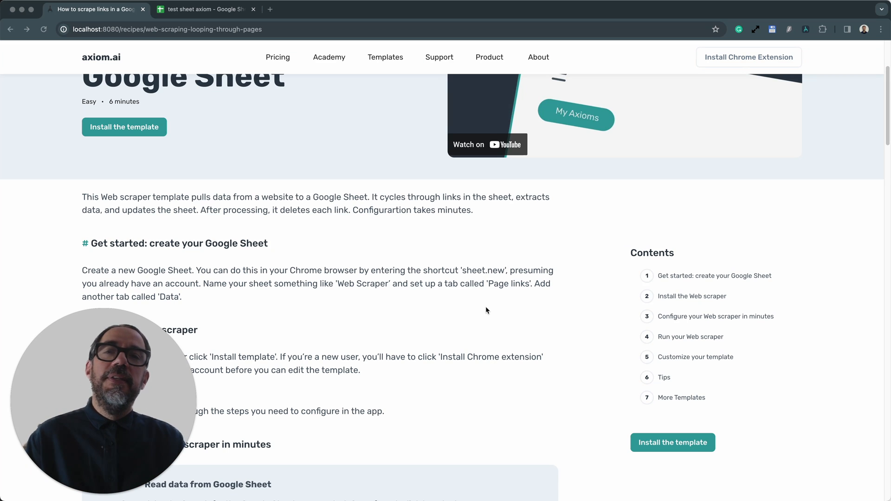
click(205, 9)
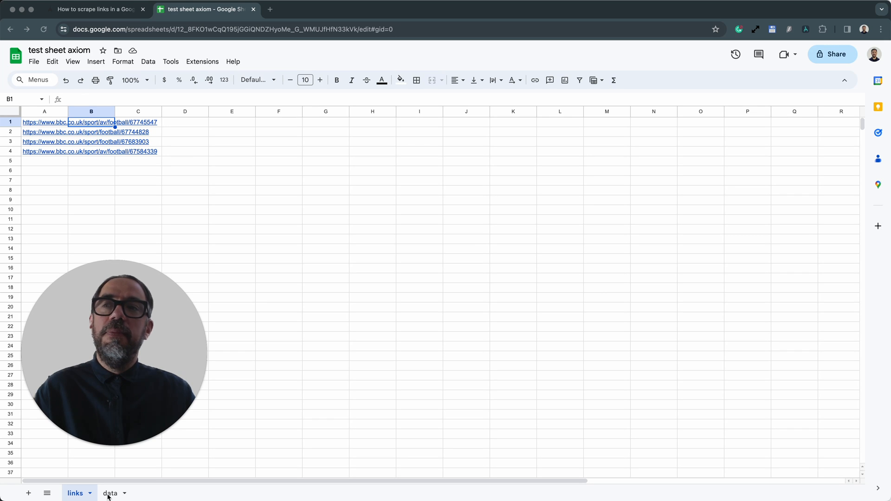
click(110, 493)
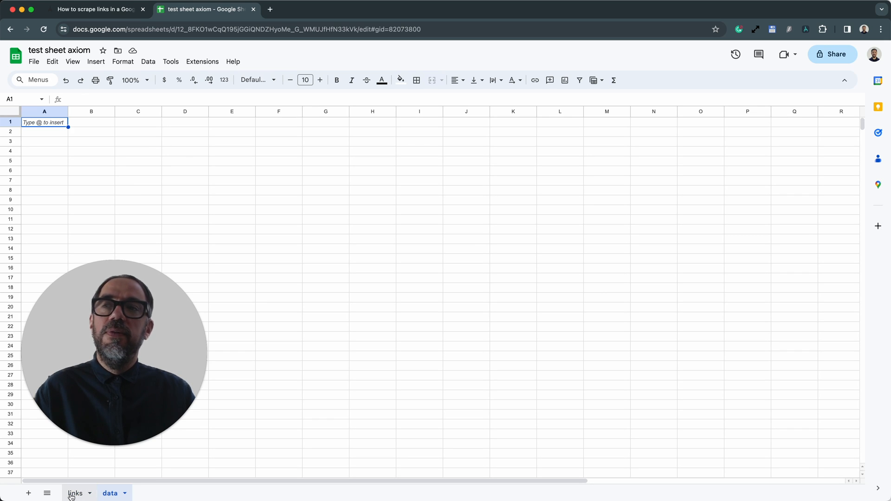
click(74, 493)
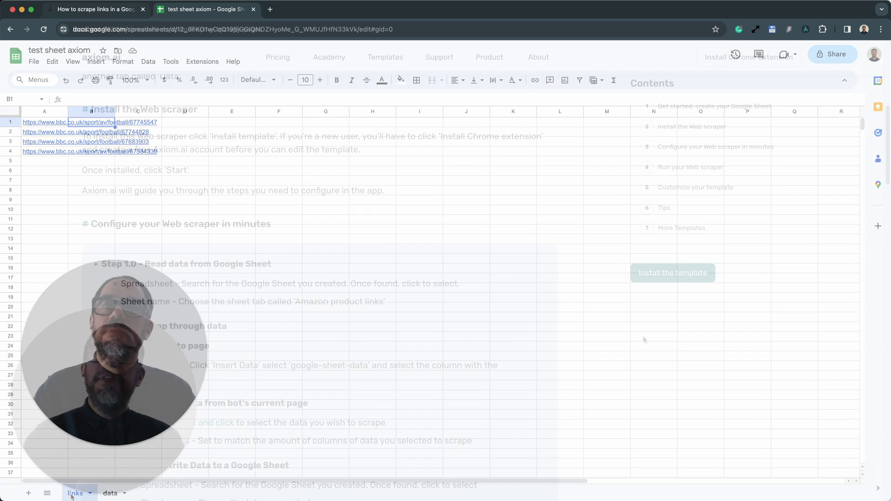
Return to the Axiom.ai scraping recipe and install the web scraper template.
click(93, 10)
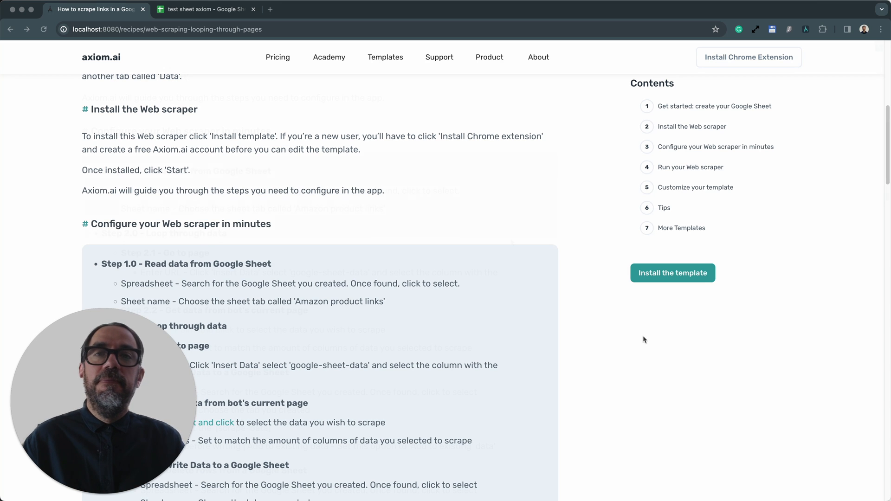
scroll(down, 3)
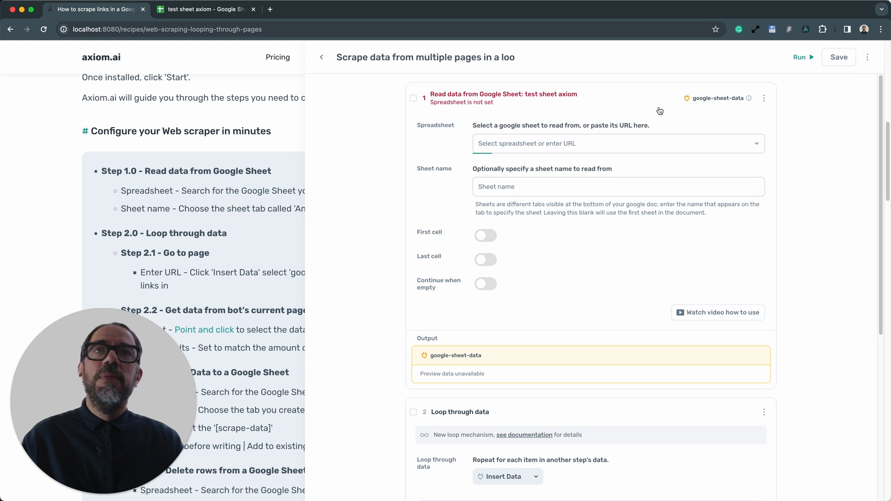
Set step 1 to read spreadsheet 'test sheet axiom', sheet 'links'.
click(618, 143)
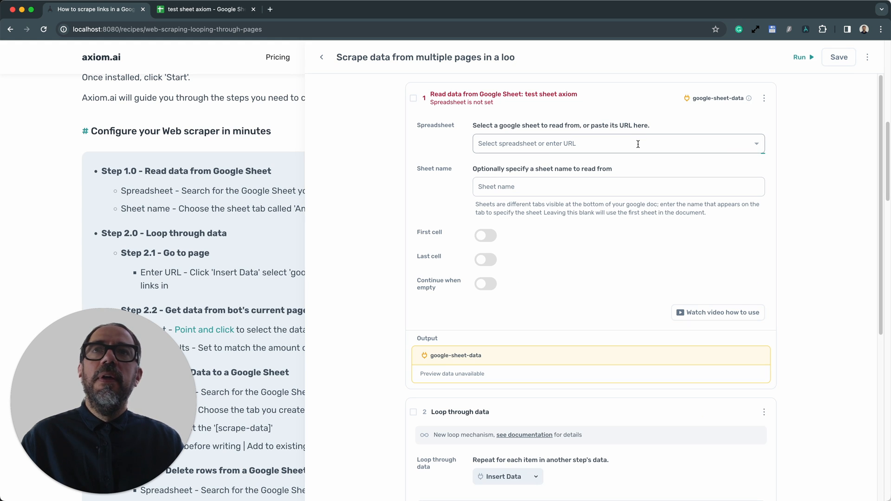
click(618, 144)
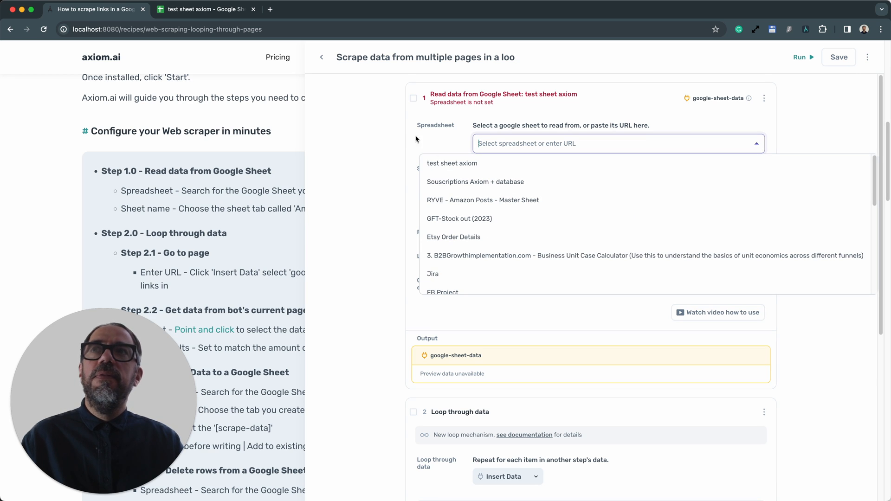
click(452, 163)
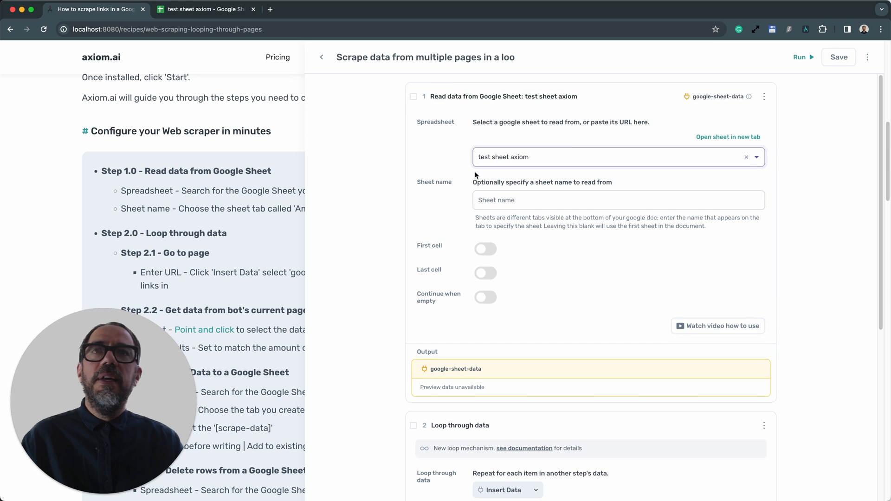
click(618, 200)
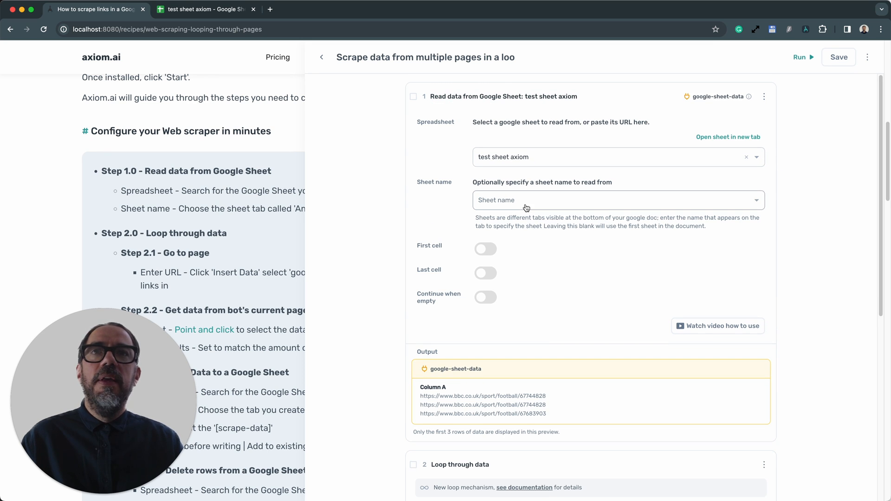
click(616, 200)
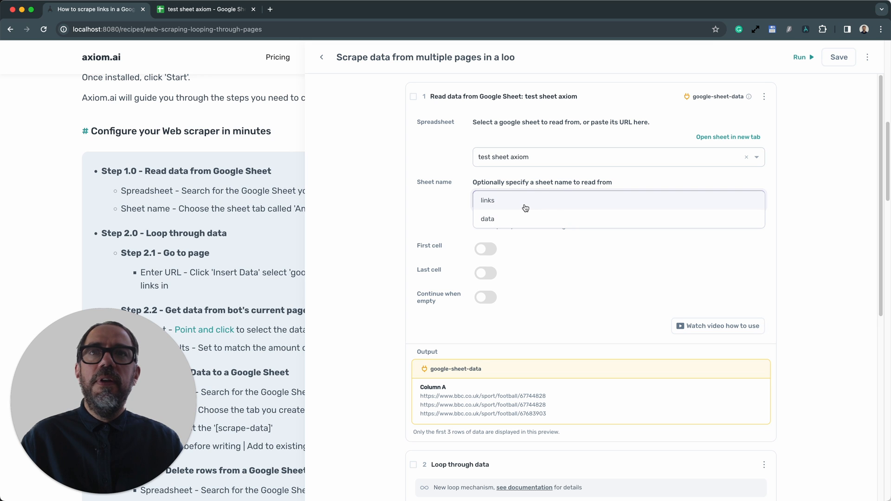
click(488, 200)
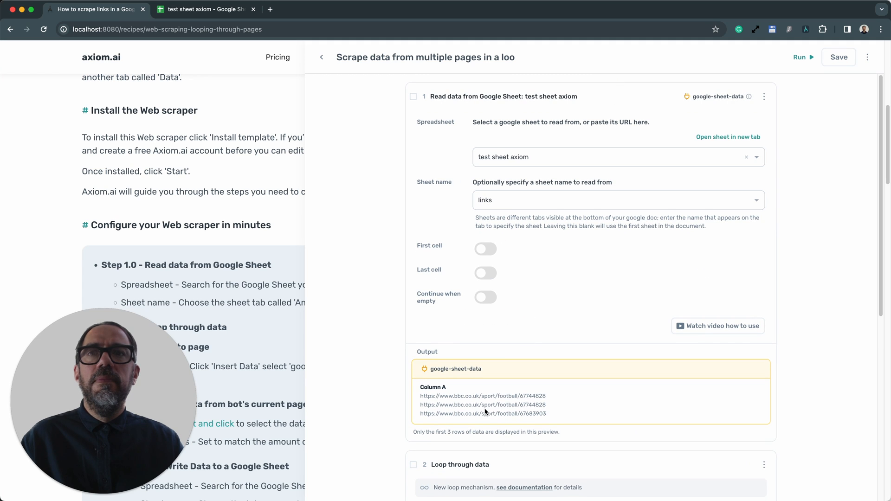
mouse_move(646, 105)
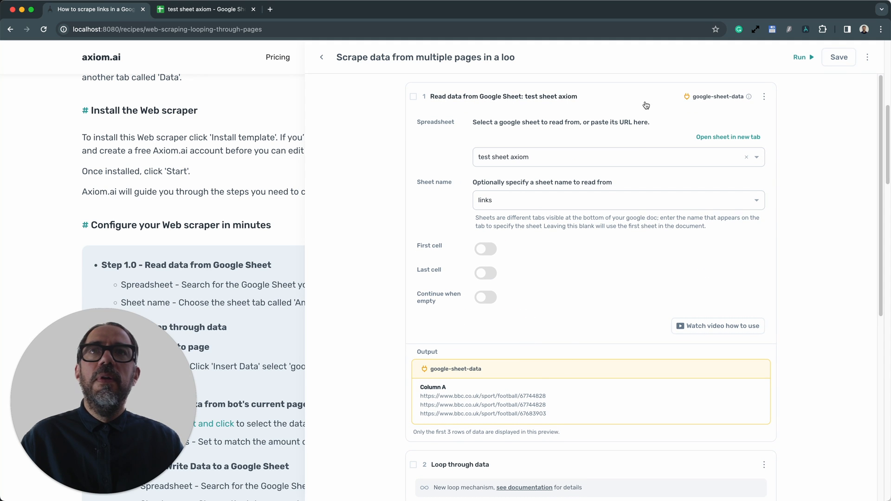
mouse_move(645, 97)
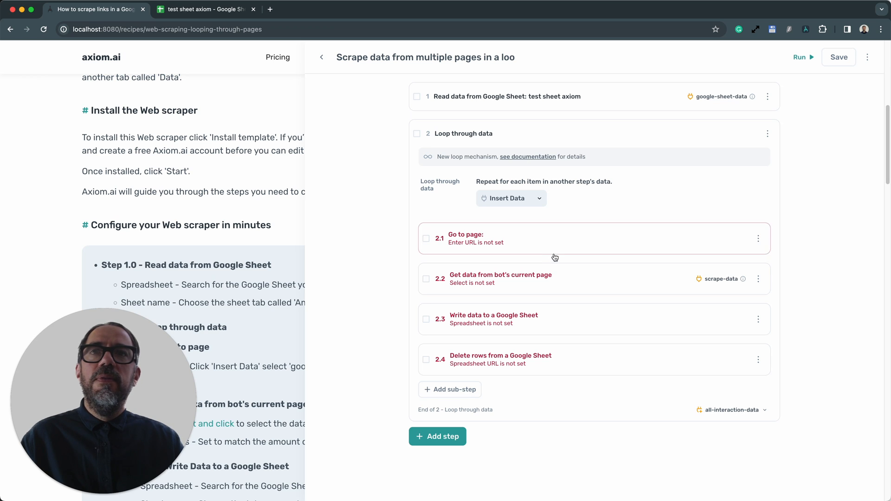
mouse_move(493, 393)
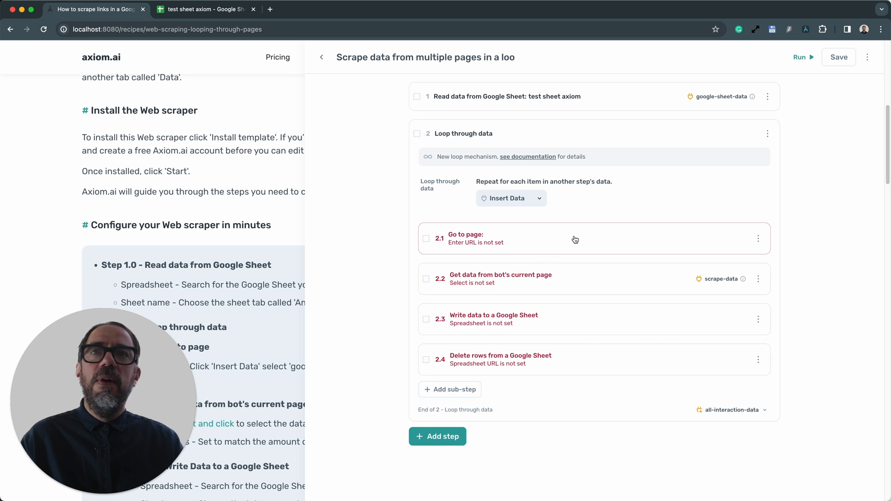
Feed google-sheet-data Column A into Go to page and loop through all rows.
click(574, 239)
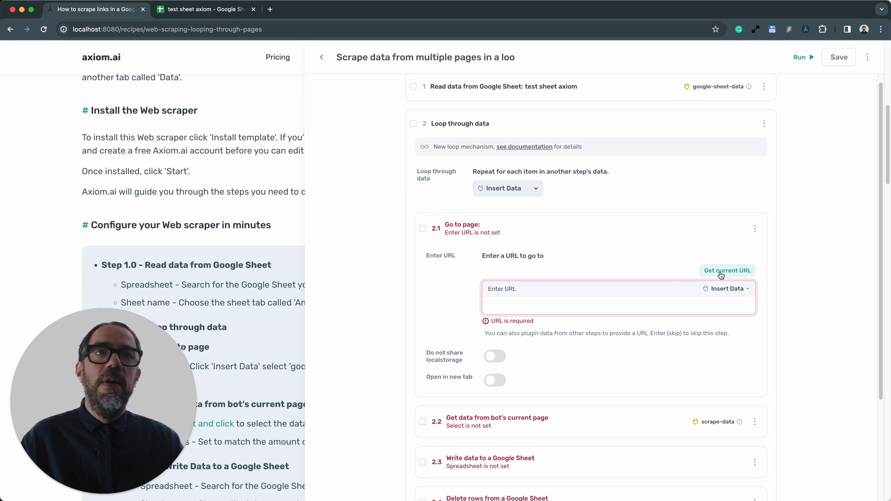
click(728, 271)
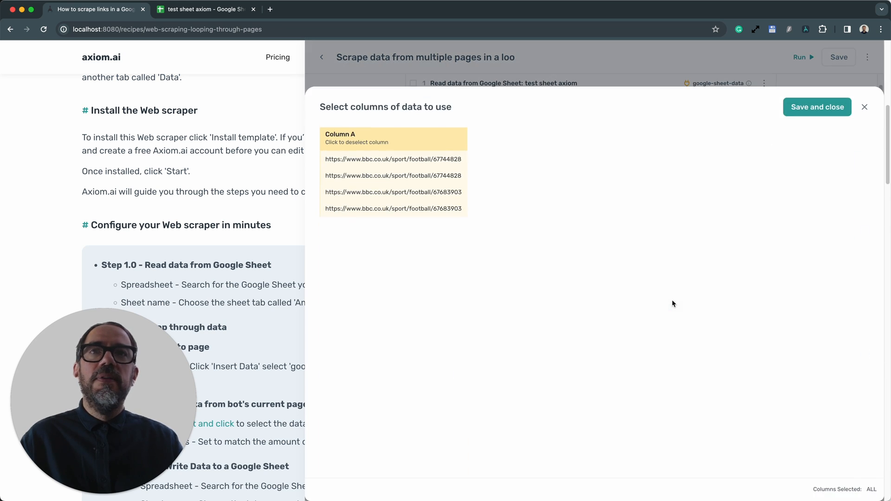
mouse_move(392, 243)
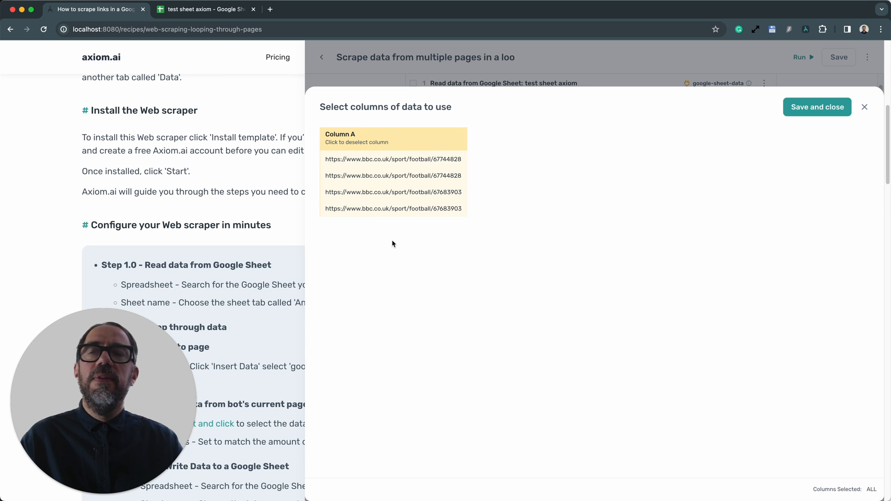
click(817, 107)
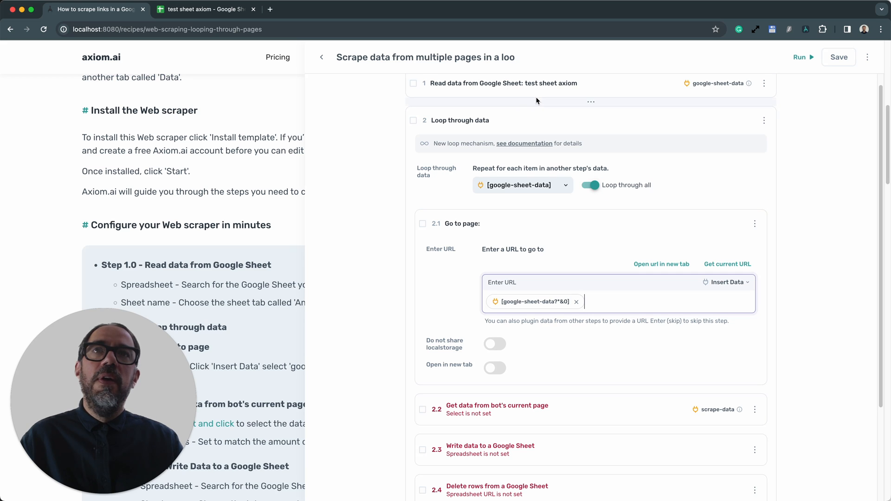
mouse_move(555, 281)
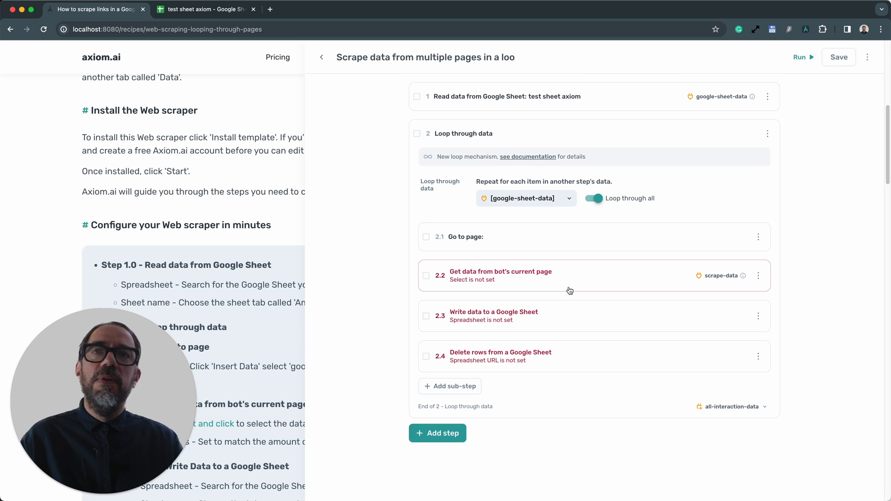
mouse_move(578, 286)
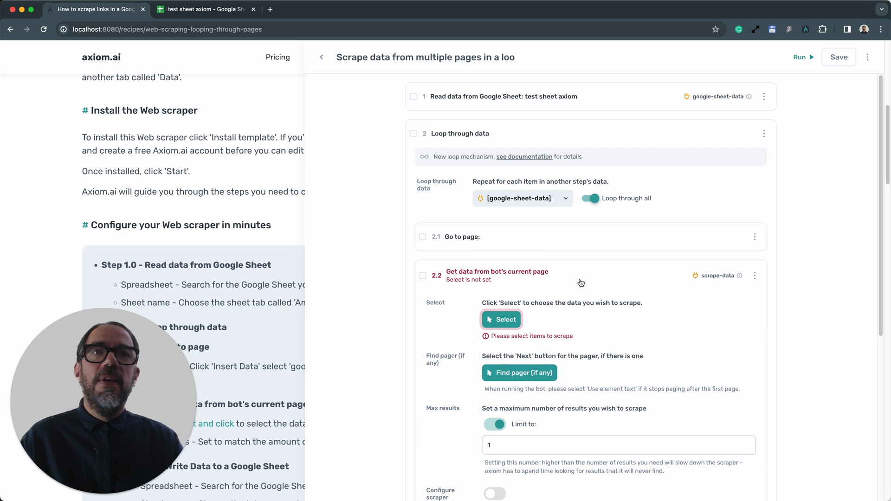
Expand step 2.2, then preview the Bayern Munich report link in cell A1.
scroll(down, 3)
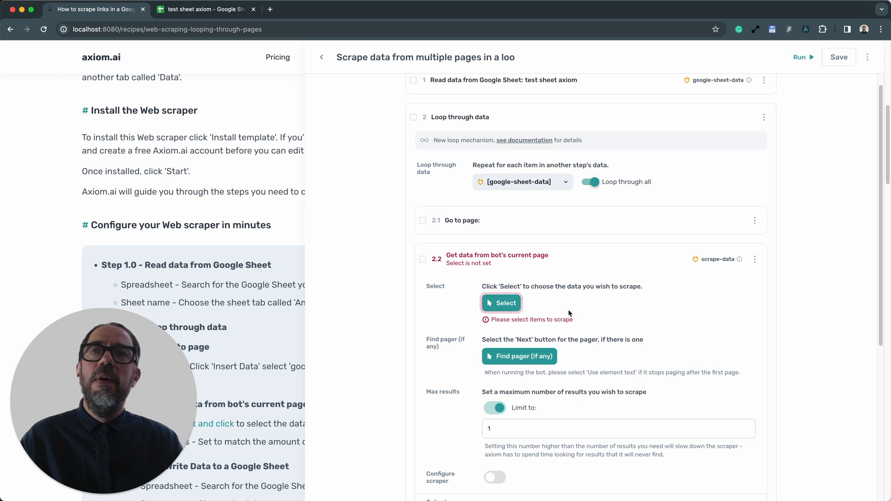
click(205, 10)
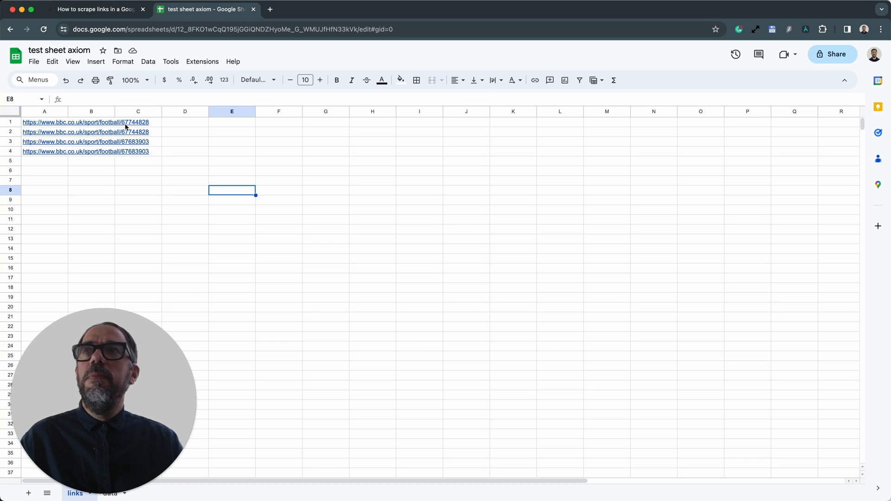
click(45, 122)
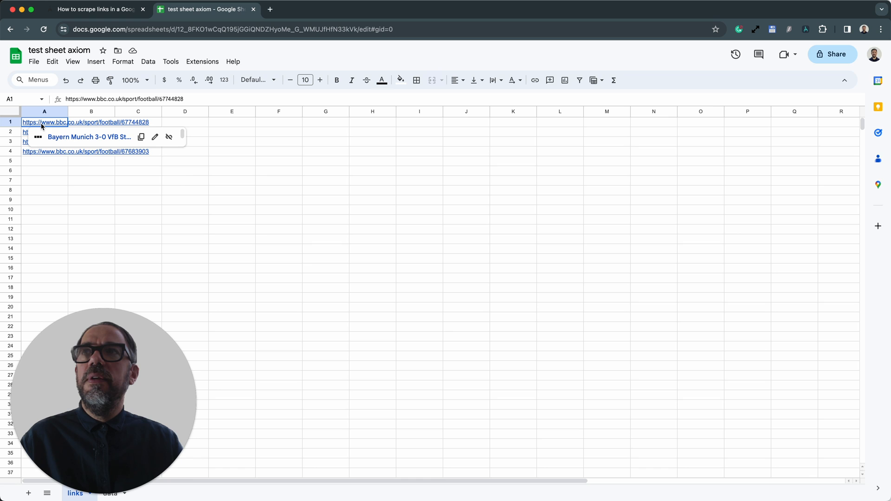
click(62, 122)
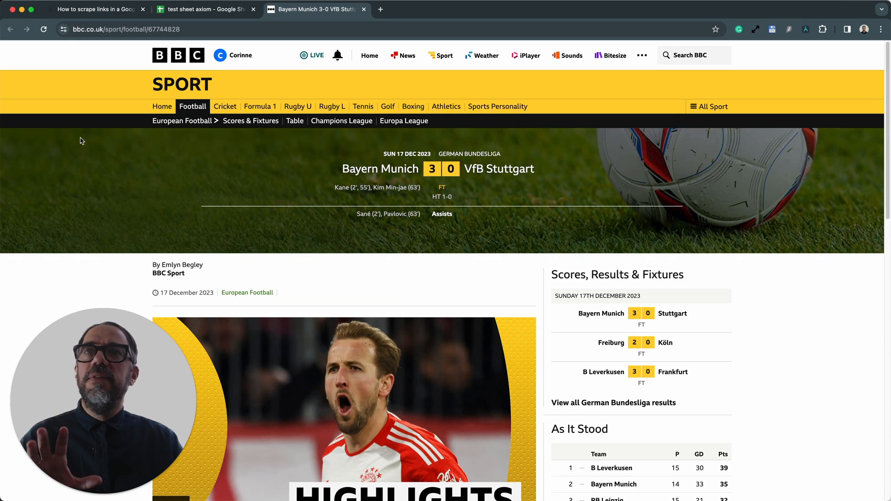
Scroll the BBC match report and launch the Get data scraper selector.
scroll(down, 3)
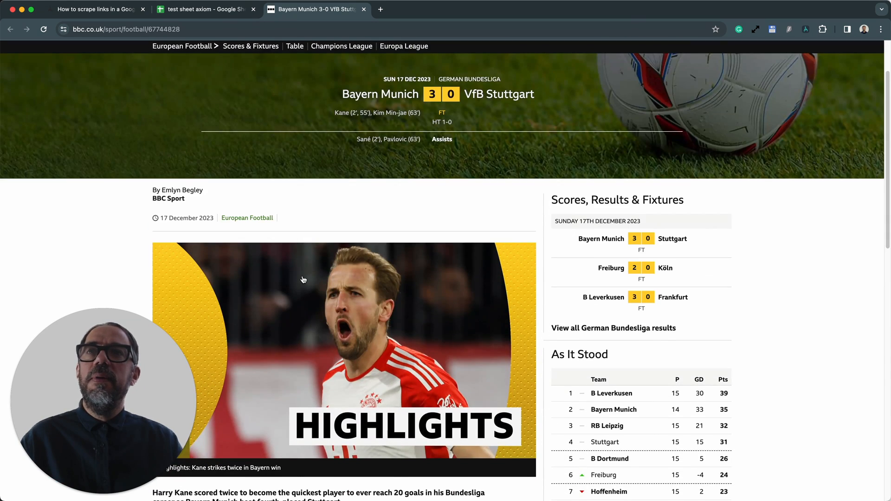
scroll(down, 3)
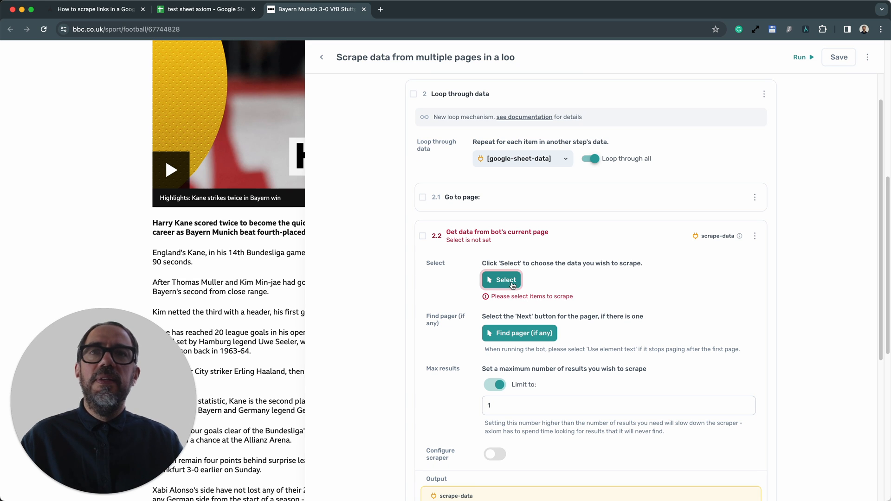
click(500, 280)
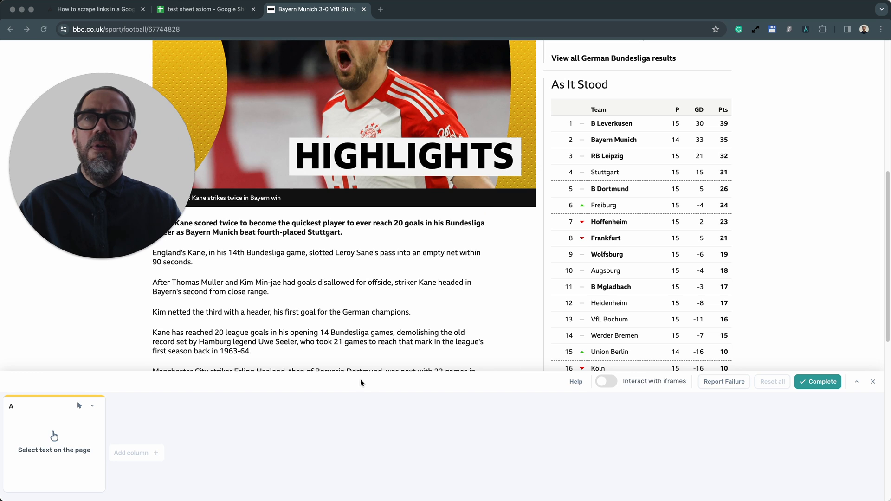
Capture the opening Kane paragraph as column A and England's Kane paragraph as column B.
click(318, 227)
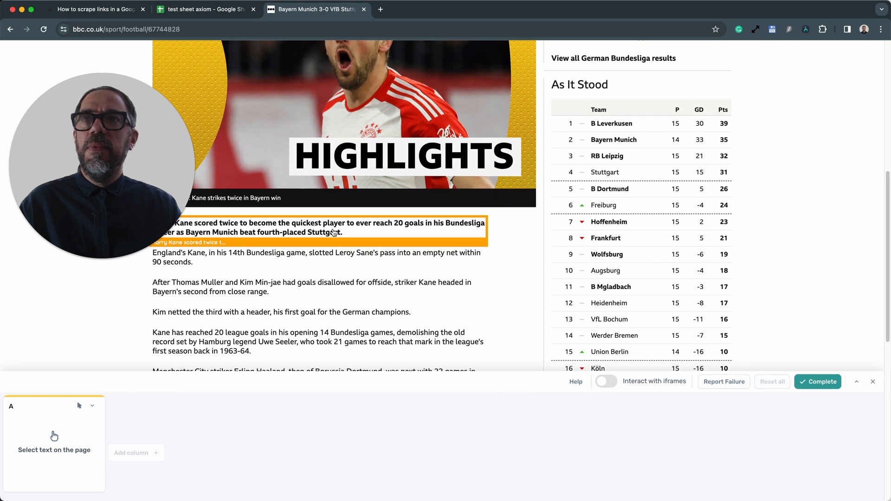
click(319, 231)
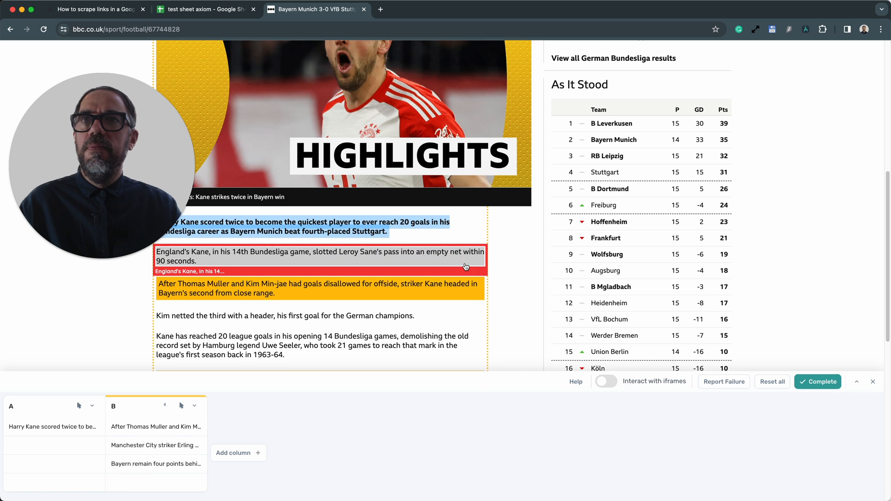
click(194, 405)
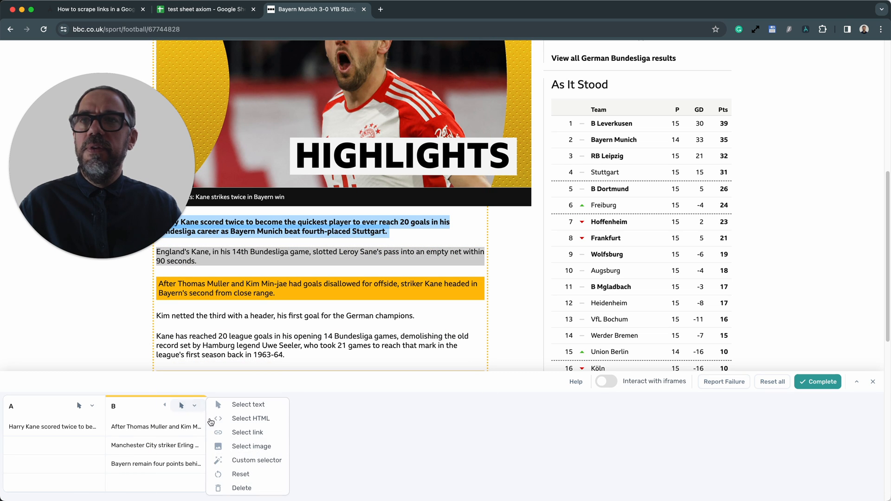
click(248, 404)
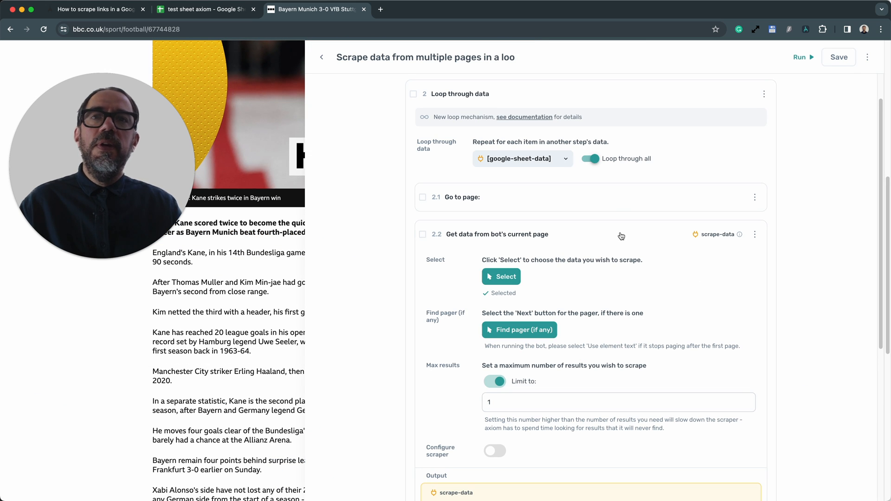
Scroll to check the scrape output preview and the loop's four sub-steps.
scroll(down, 3)
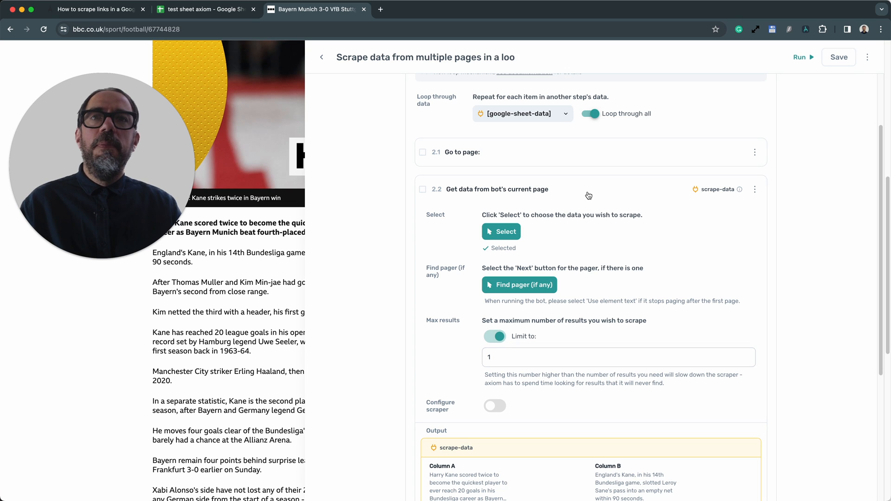
scroll(down, 3)
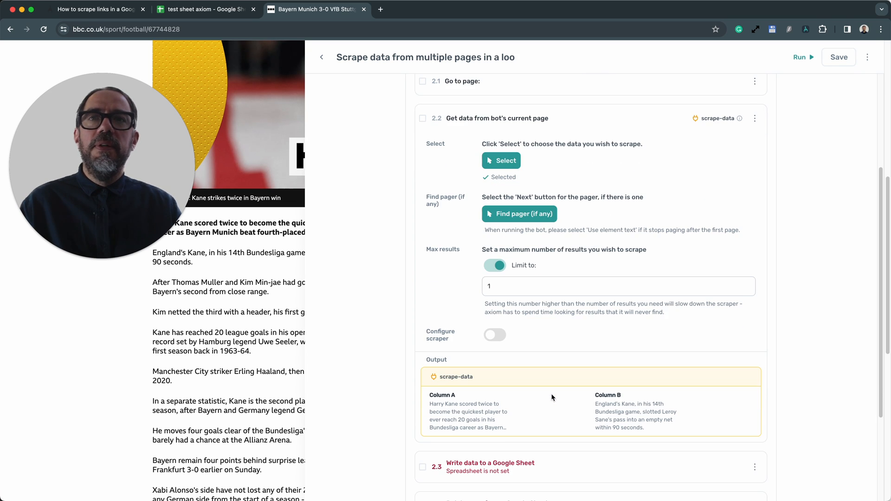
mouse_move(595, 127)
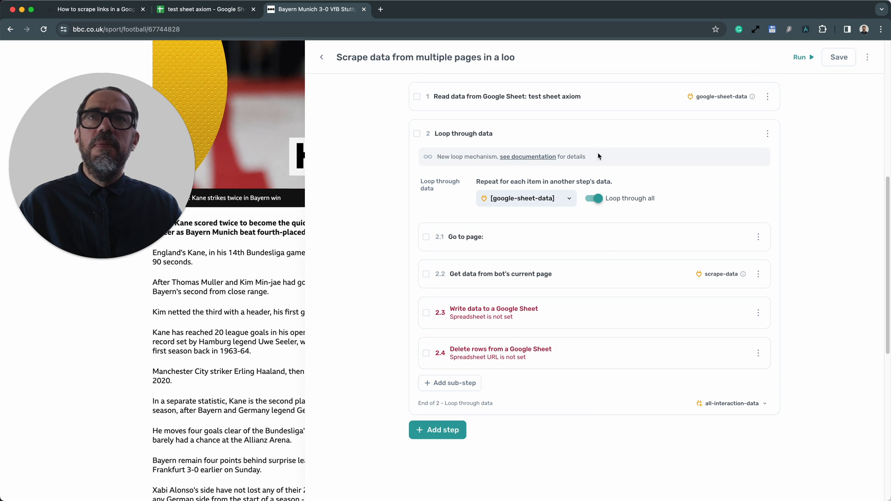
mouse_move(598, 319)
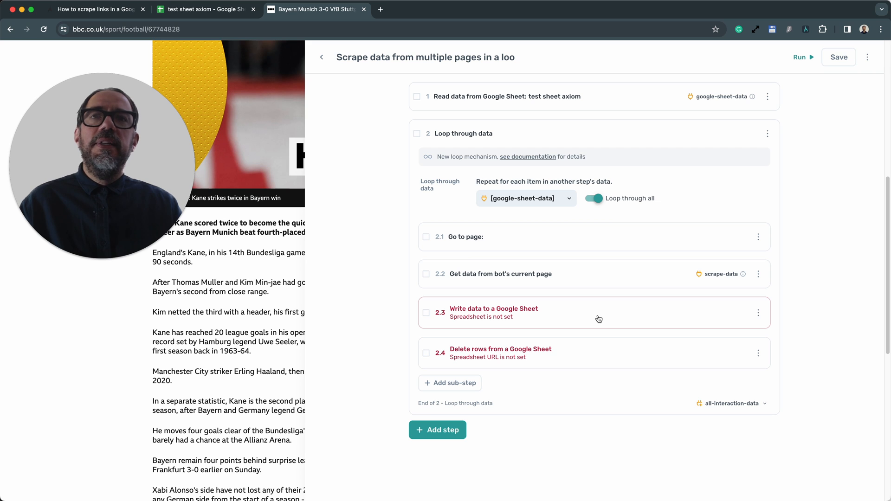
Write scrape-data to test sheet axiom's 'data' sheet, adding to existing data.
click(493, 312)
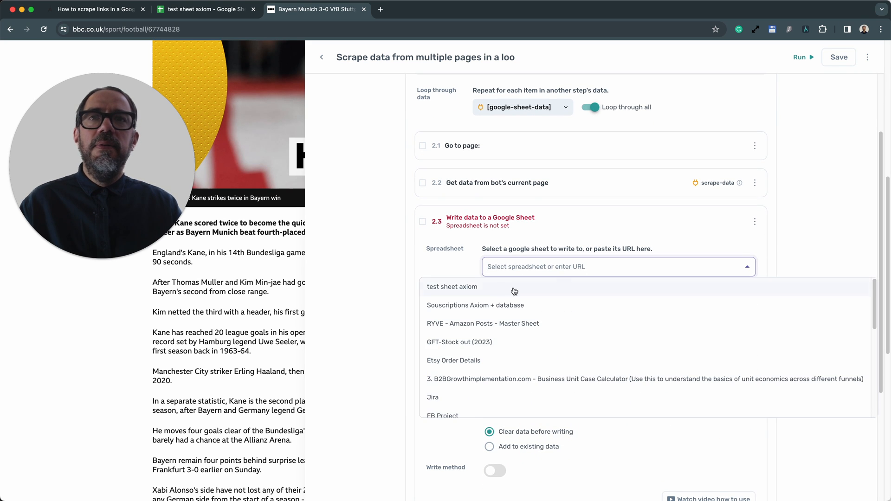
click(452, 286)
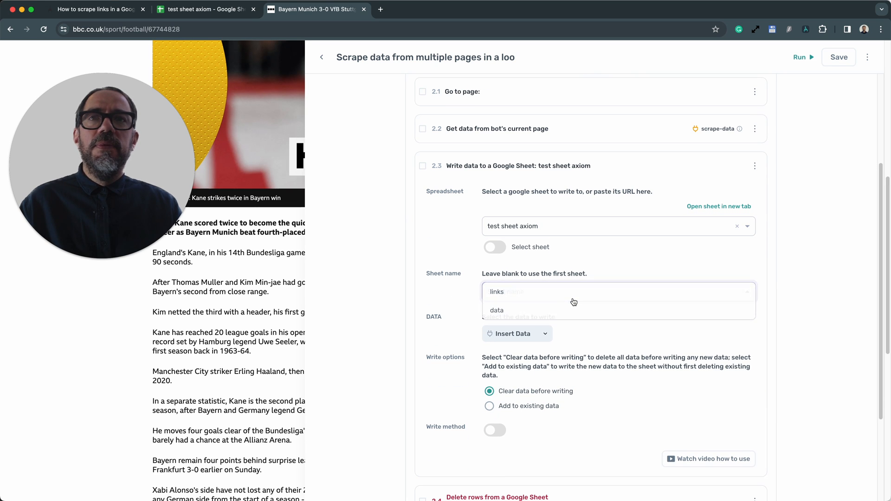
click(496, 311)
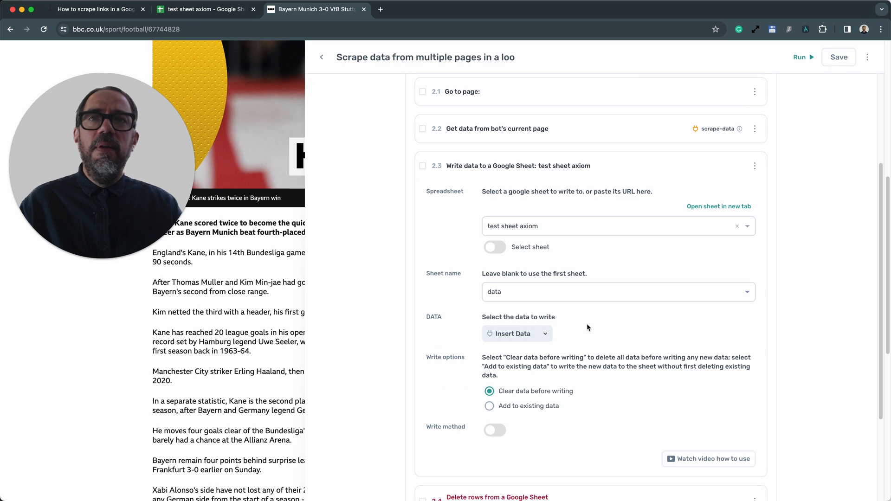
scroll(down, 3)
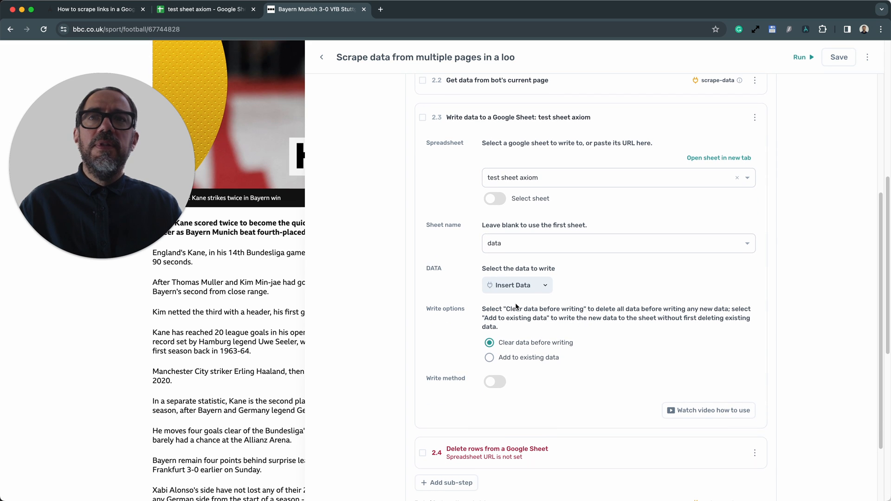
mouse_move(517, 285)
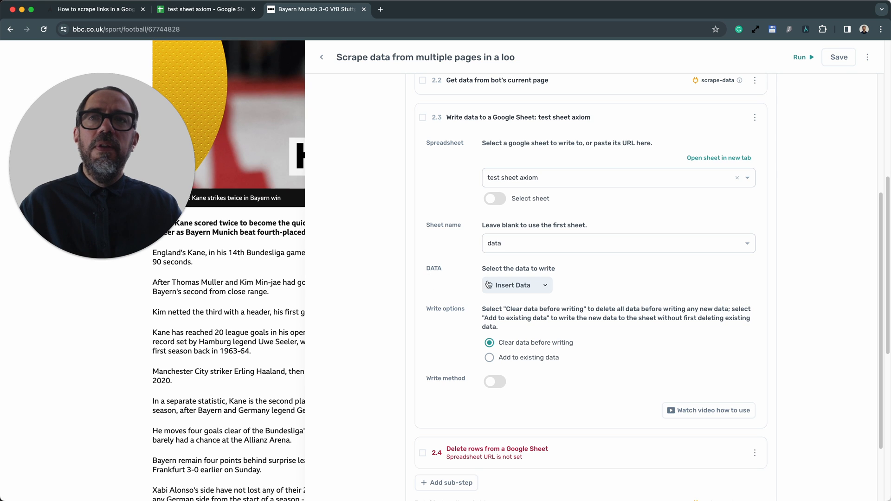
mouse_move(516, 285)
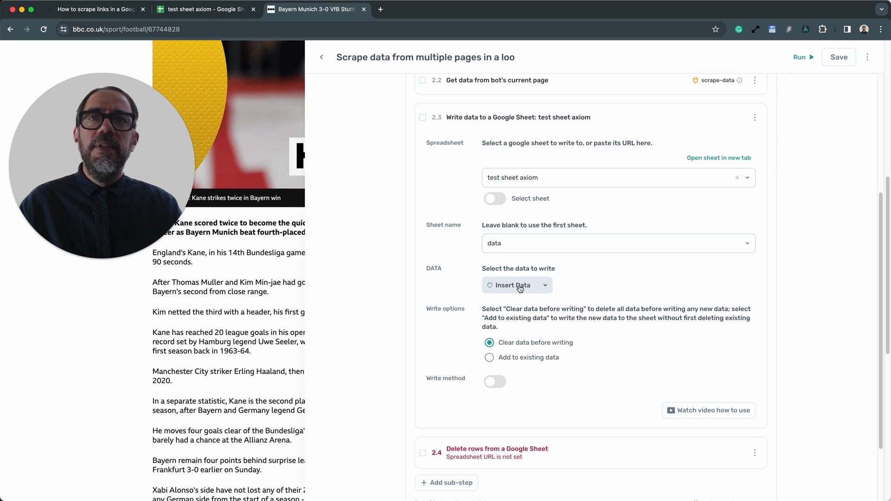
click(513, 285)
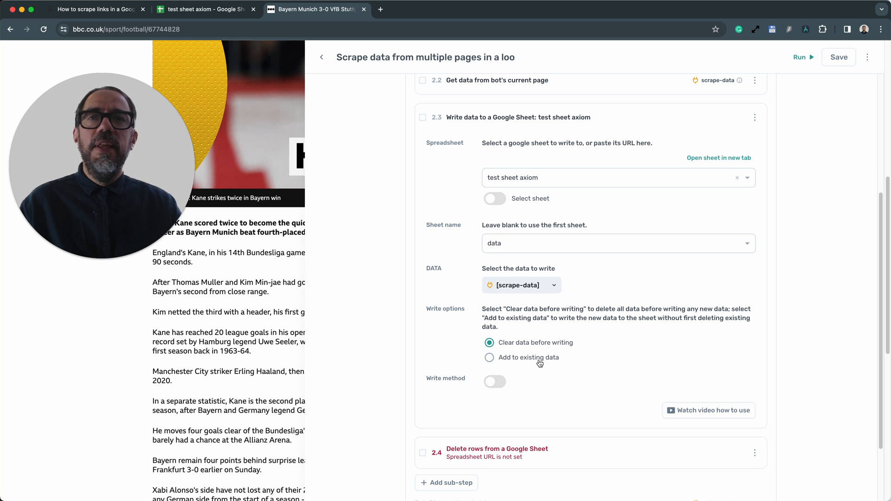
click(490, 357)
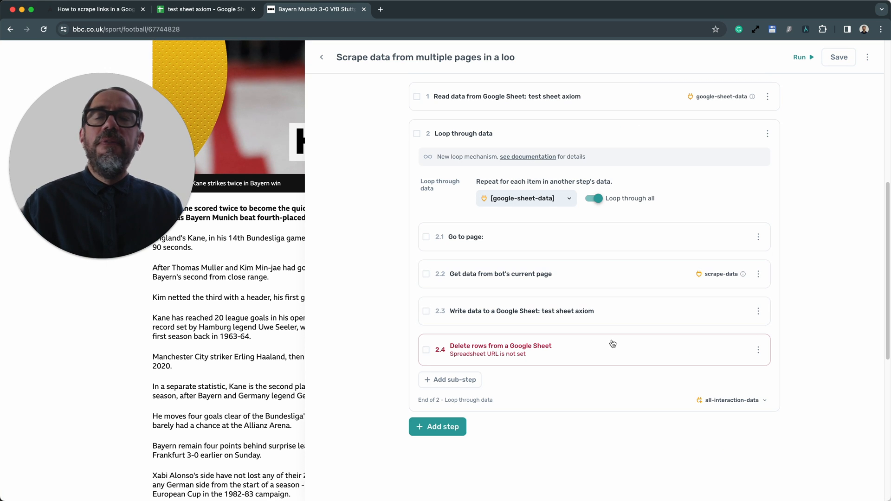
Set Delete rows to test sheet axiom's links sheet, rows 1 to 1.
click(501, 349)
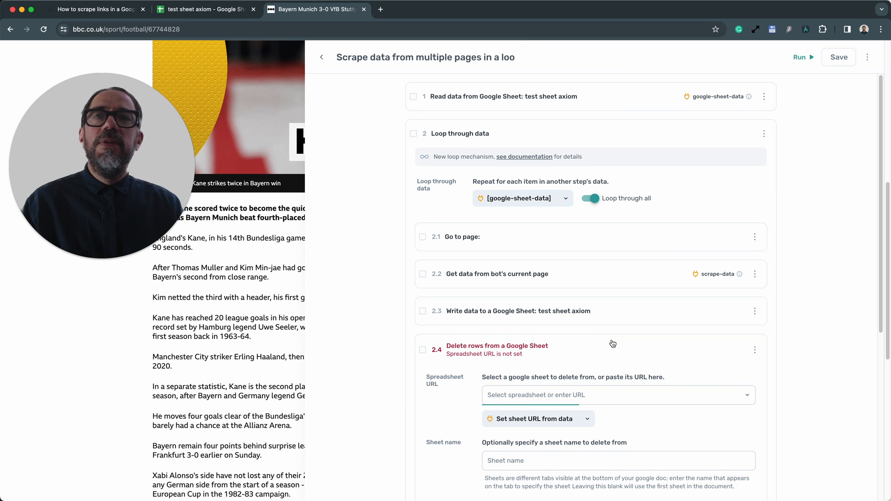
scroll(down, 3)
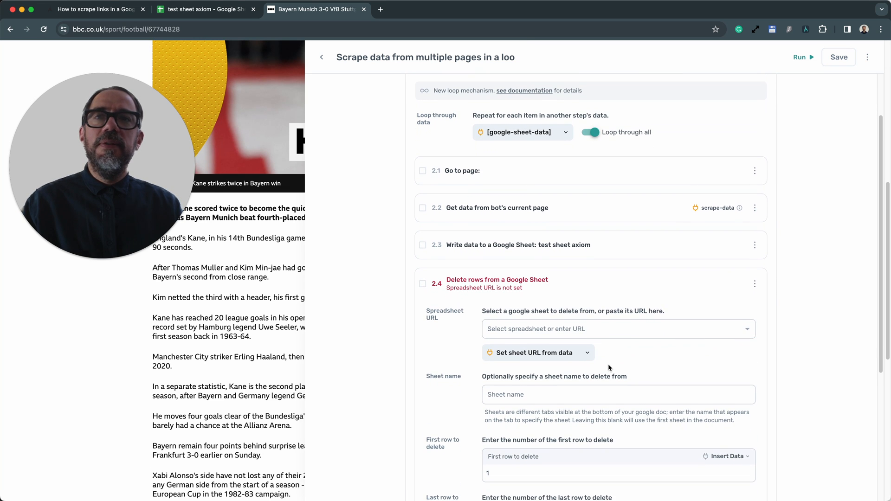
scroll(down, 3)
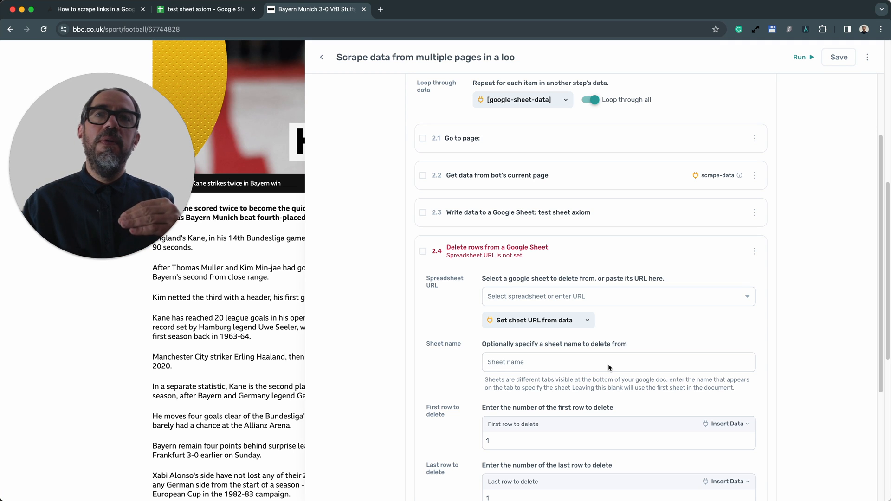
mouse_move(649, 320)
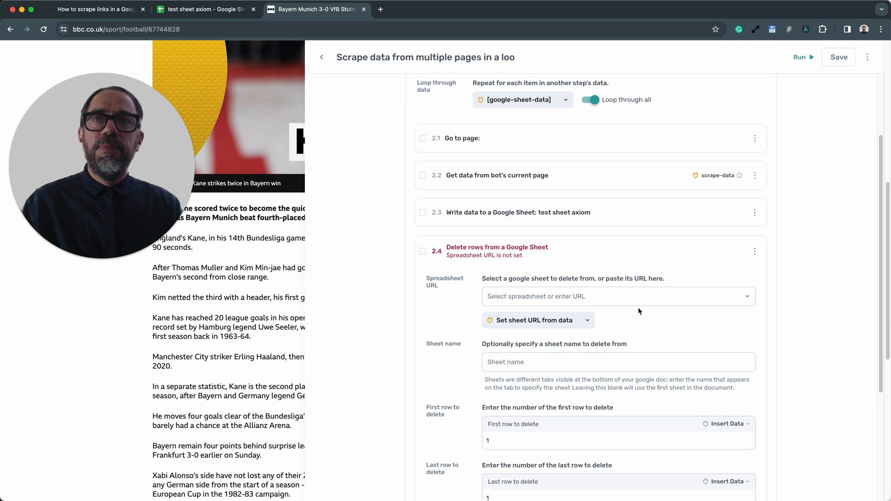
text(test sheet axiom)
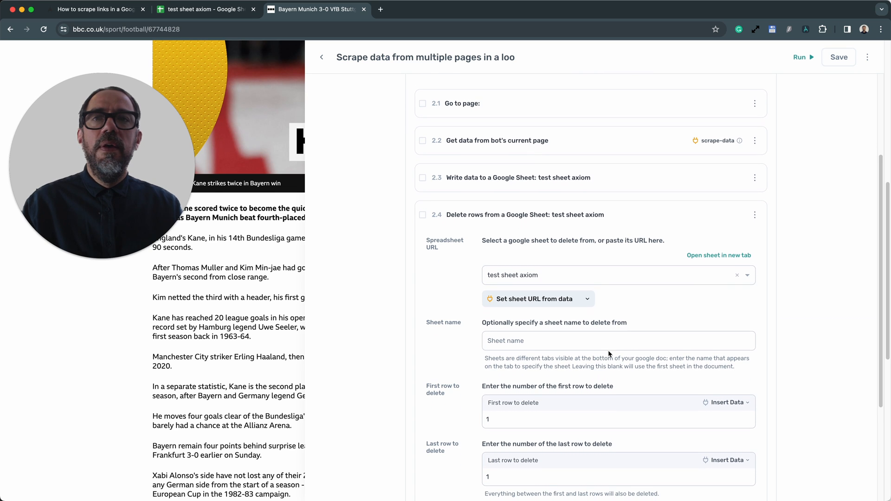
click(617, 340)
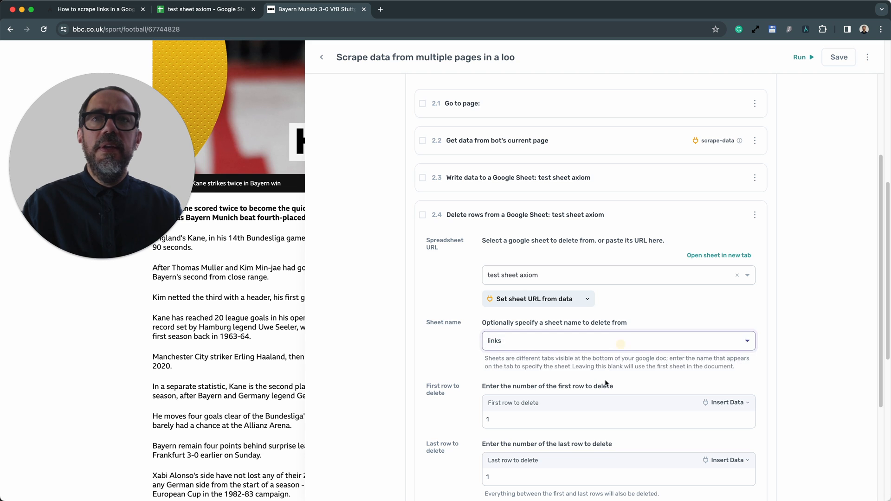
scroll(down, 3)
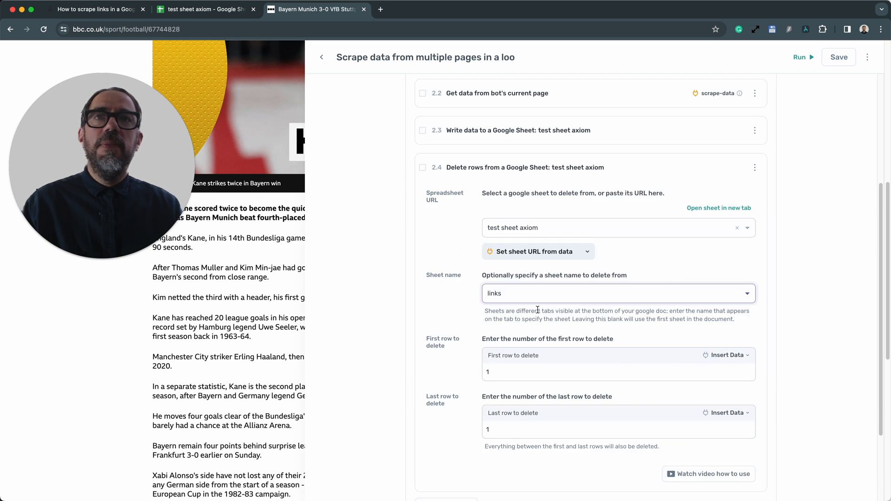
mouse_move(652, 175)
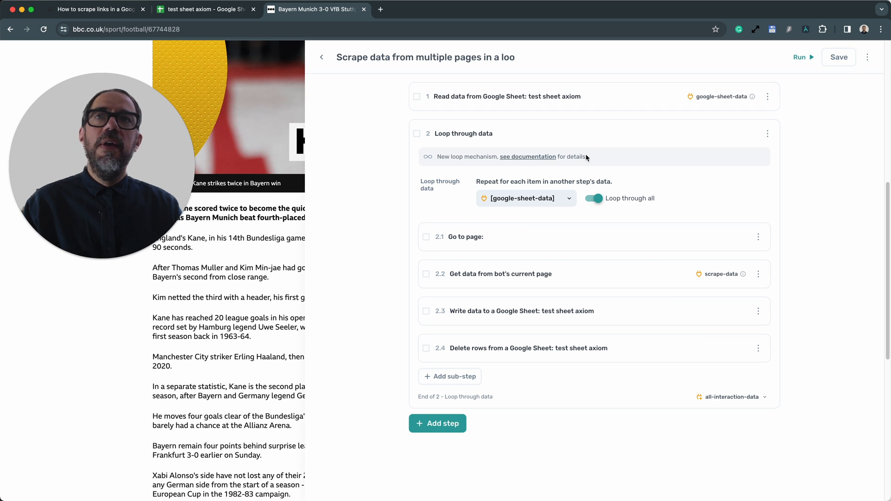
mouse_move(615, 212)
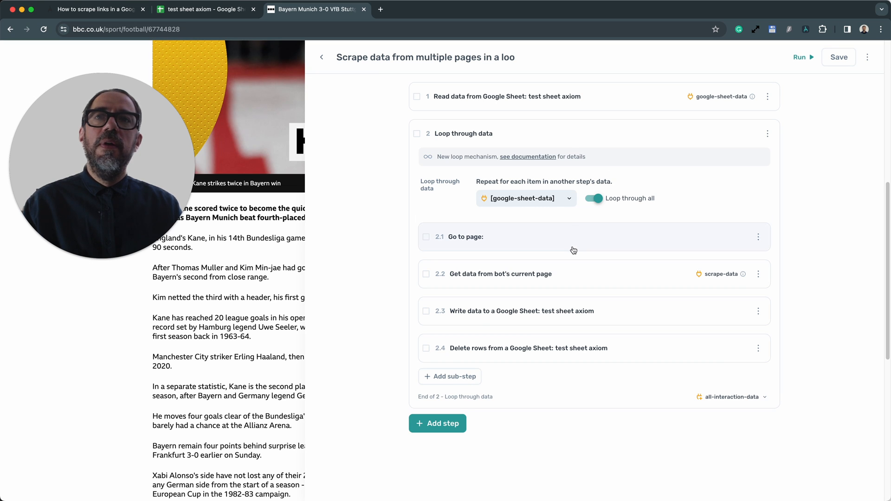
Check step 2.3 writes scrape-data to the data sheet, then collapse the loop's sub-steps.
click(466, 236)
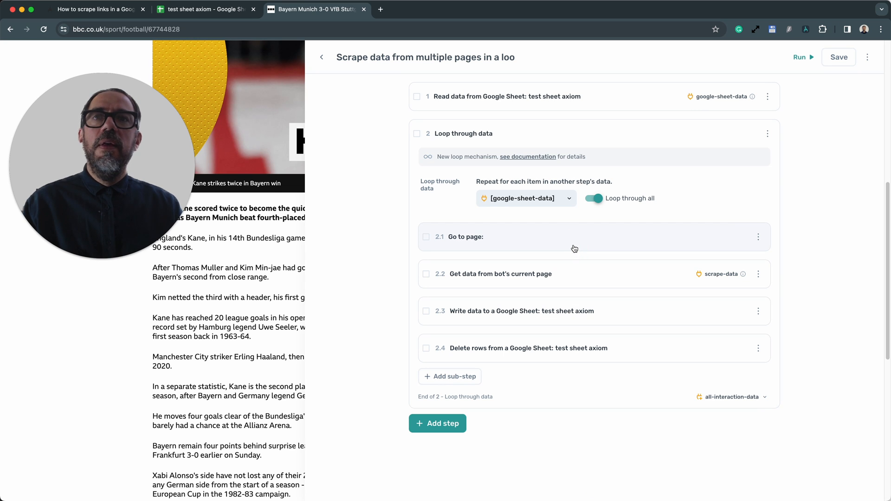
mouse_move(586, 279)
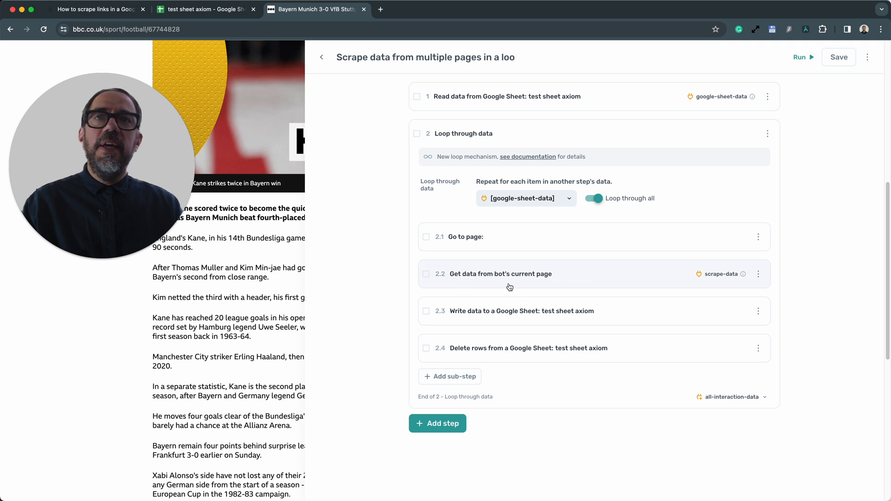
mouse_move(590, 289)
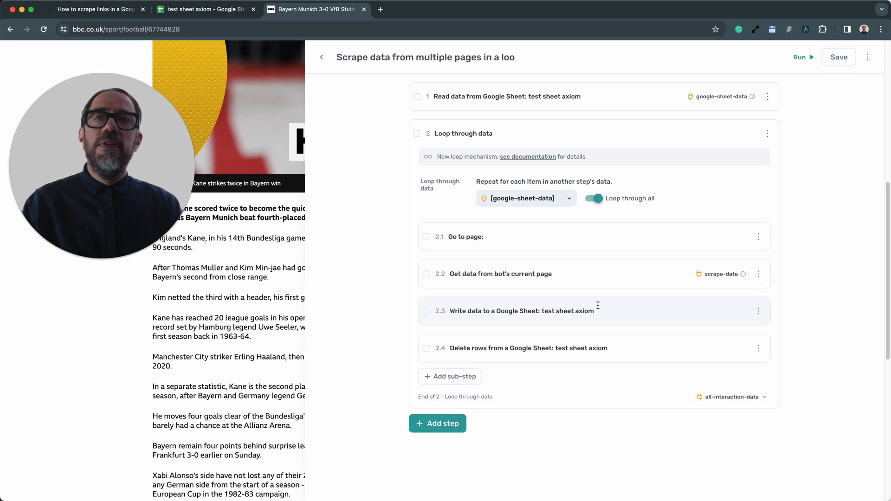
click(520, 311)
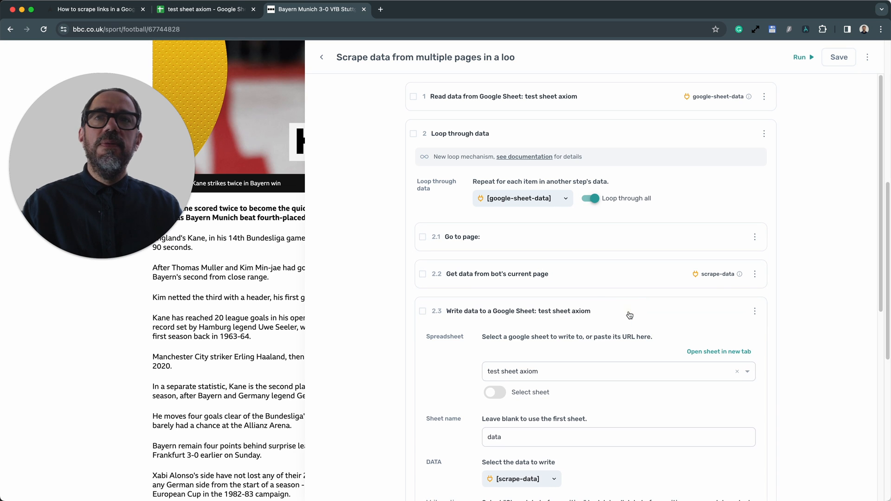
click(629, 311)
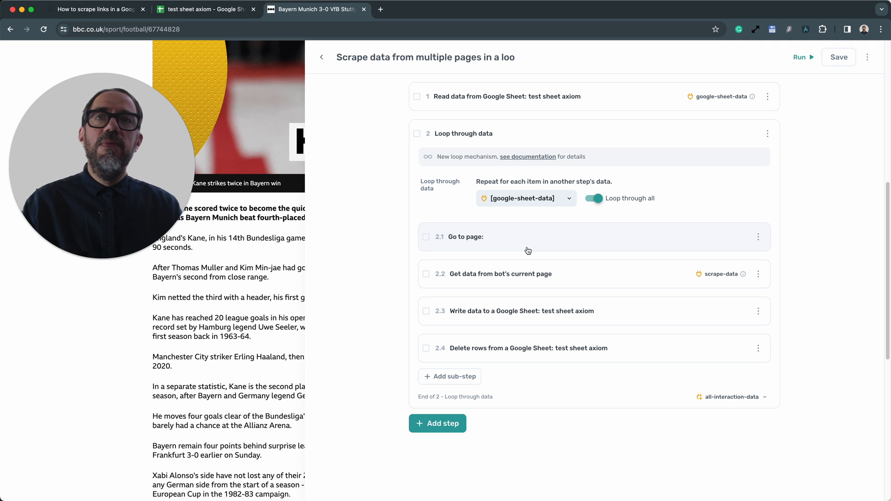
mouse_move(534, 250)
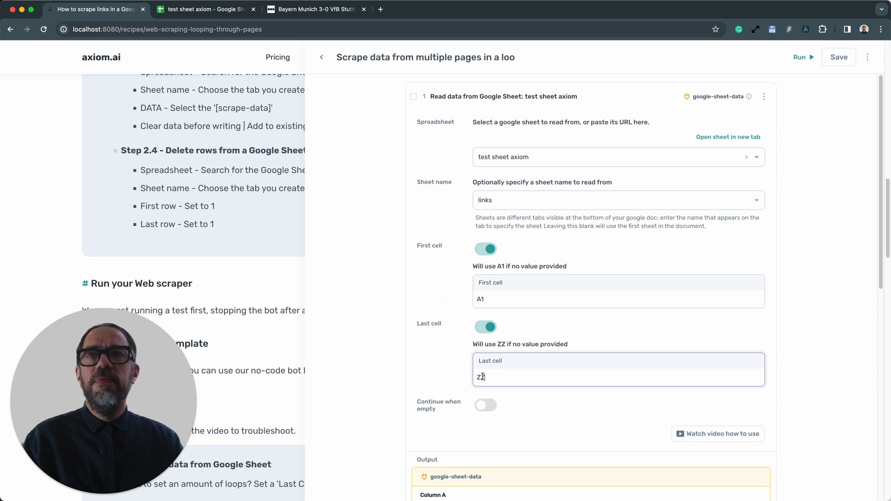
Change the read step's Last cell from ZZ to A1.
text(A)
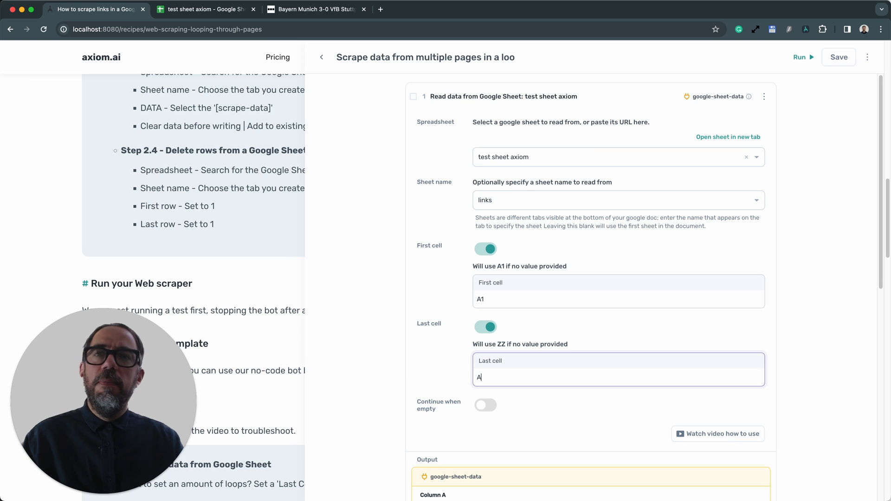
text(1)
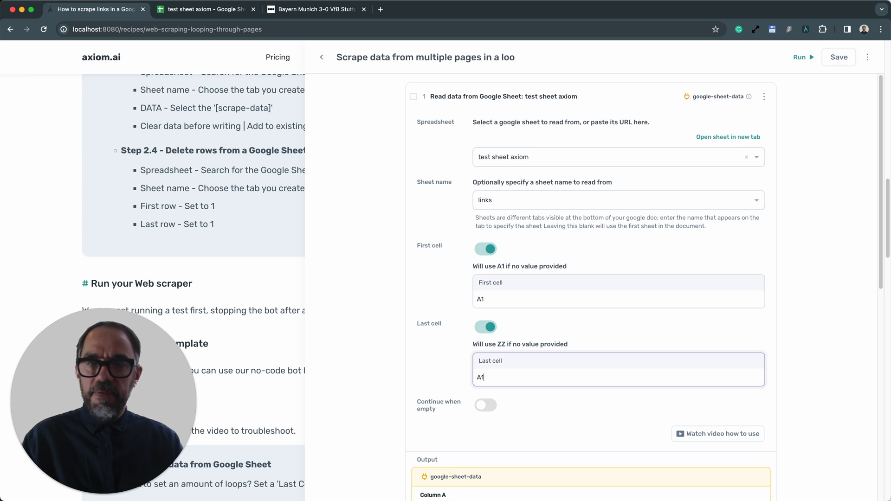
scroll(down, 3)
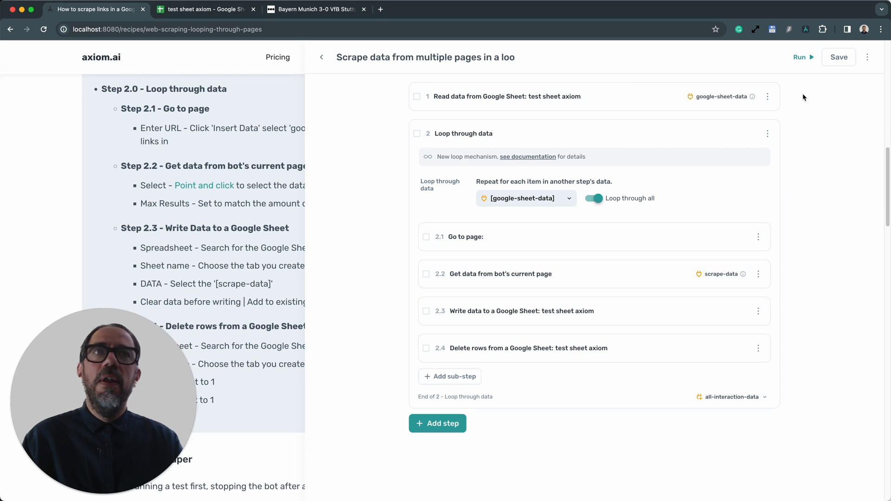
Expand step 1 to confirm the A1 range and single-link output.
click(802, 57)
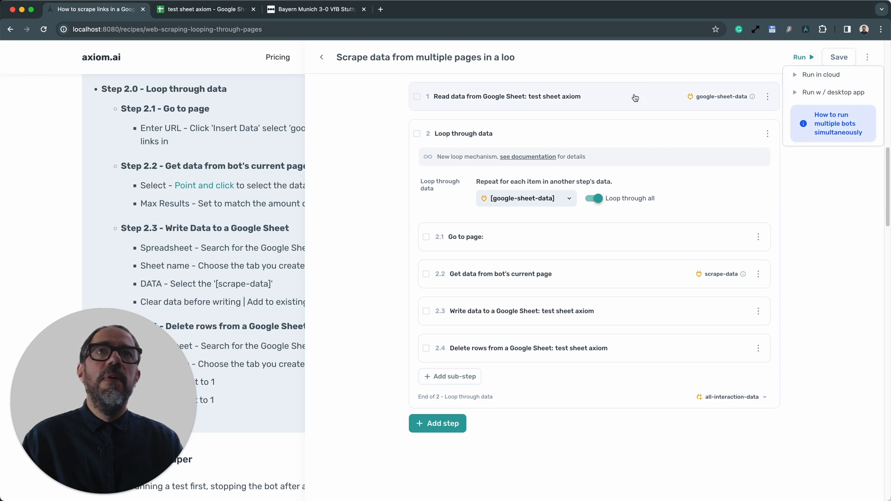
click(504, 96)
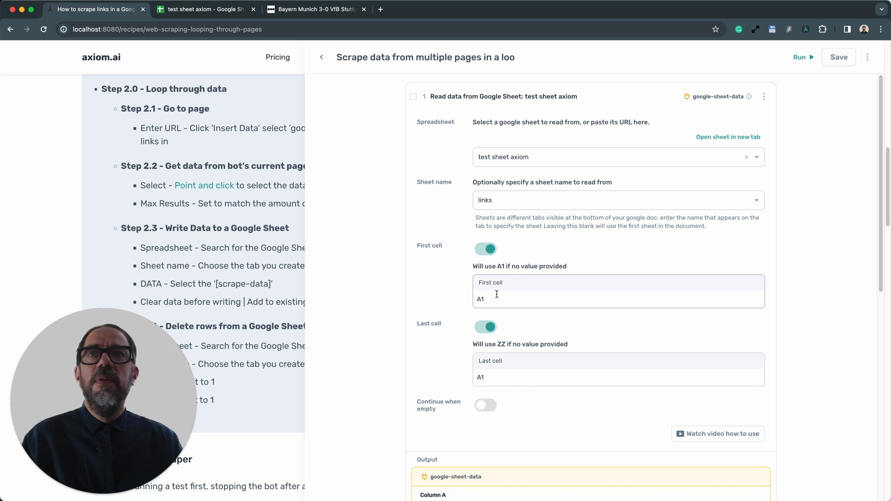
scroll(down, 3)
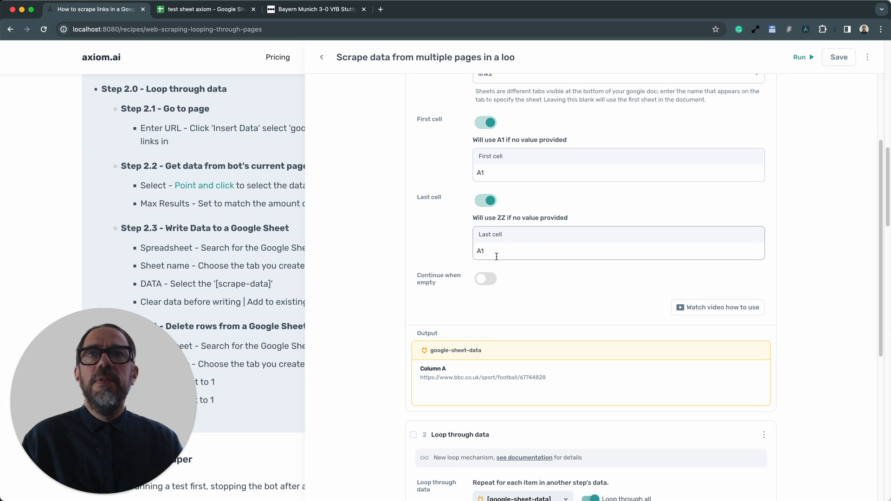
scroll(down, 3)
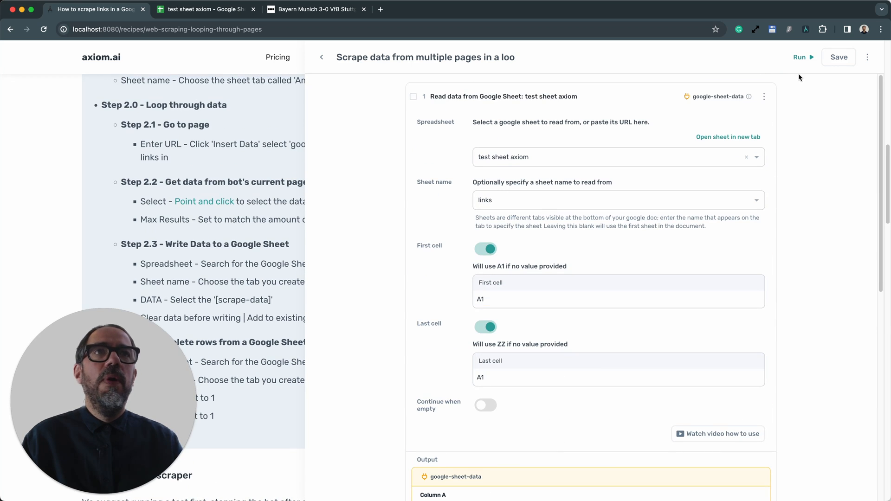
Run the bot so Chrome loads the Bayern Munich 3–0 VfB Stuttgart report.
click(799, 57)
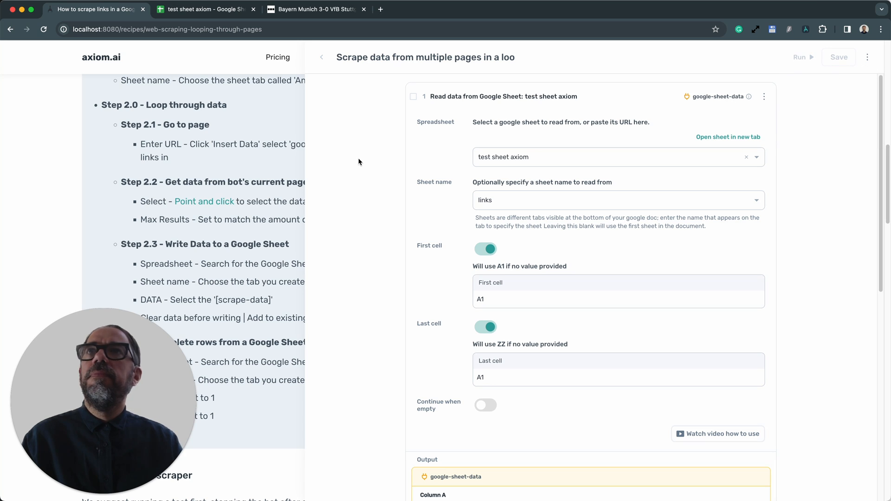
click(800, 57)
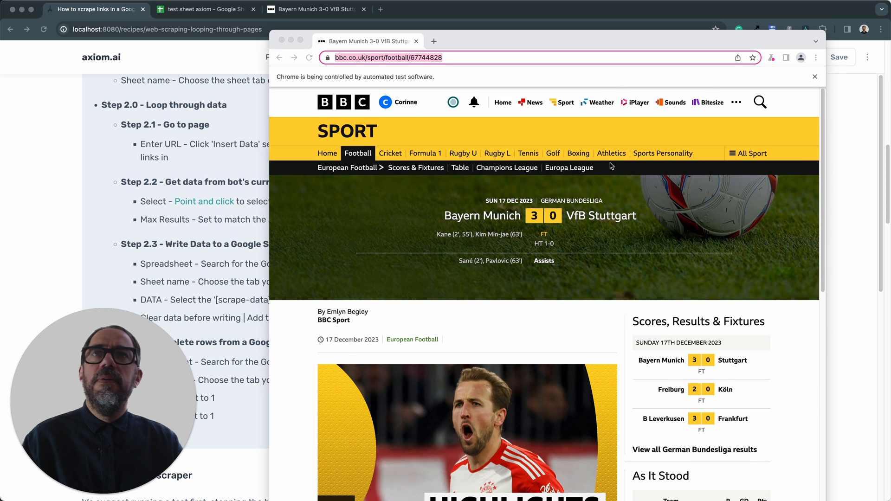
scroll(down, 3)
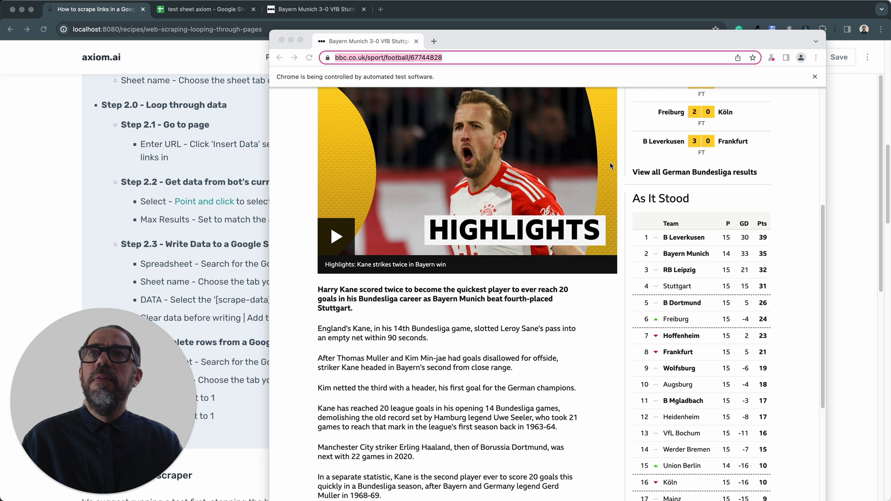
mouse_move(231, 15)
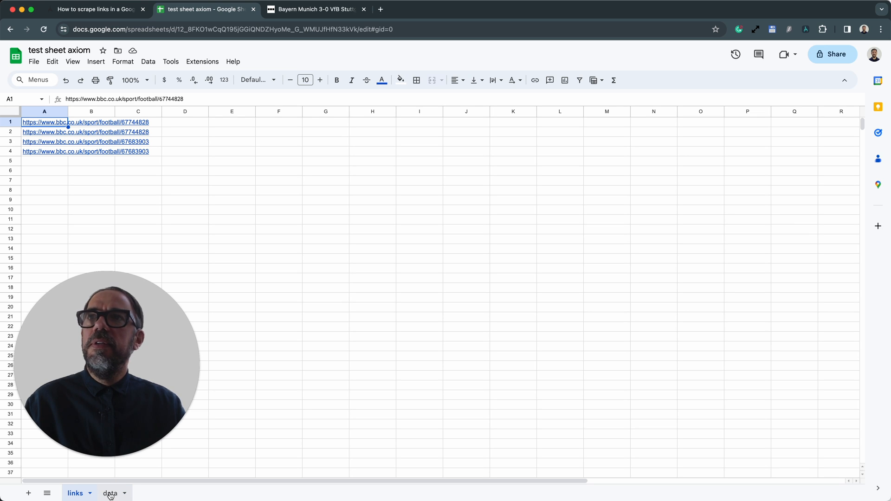
Compare the data tab's scraped Kane paragraphs with the links tab's three remaining URLs.
click(109, 493)
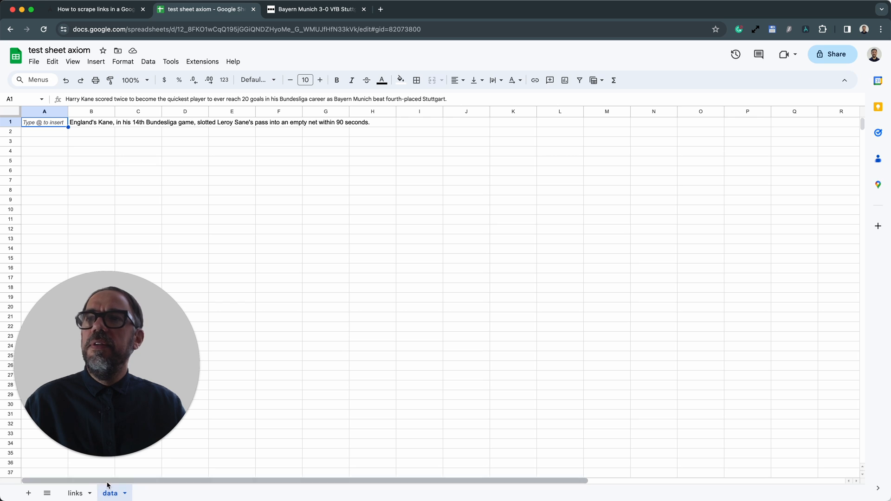
click(74, 493)
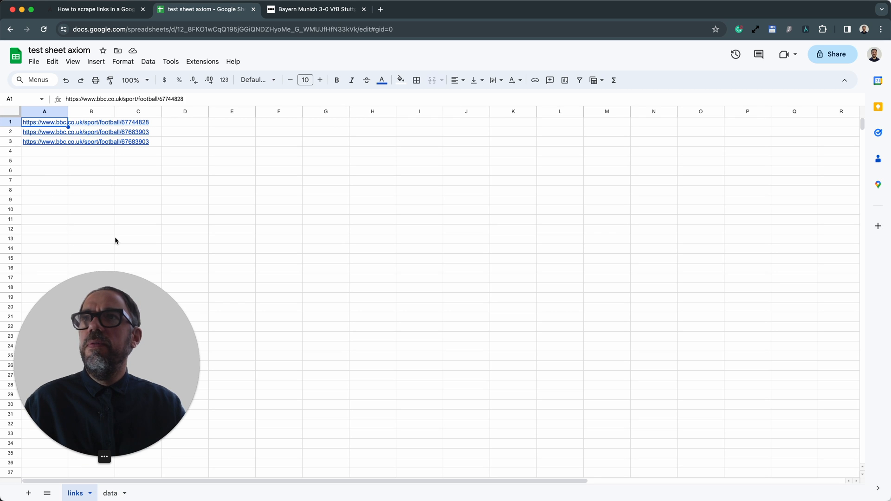
click(110, 493)
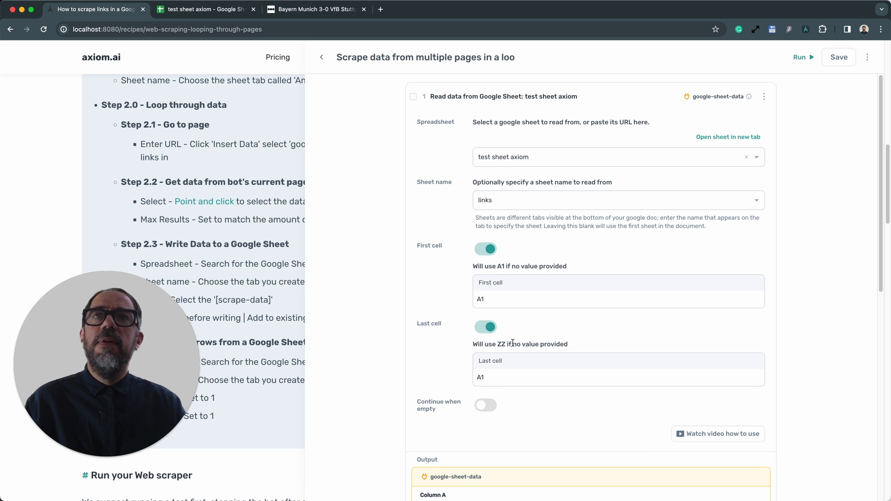
Scroll the recipe page down toward the Tips section.
scroll(down, 3)
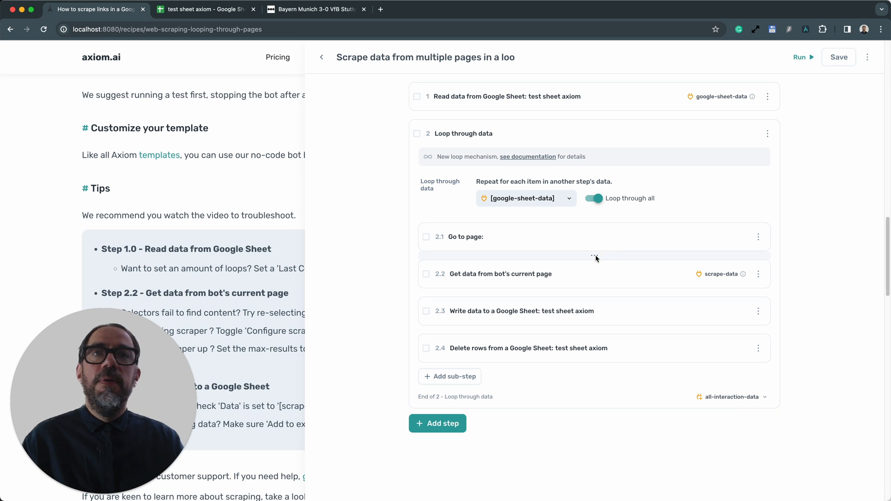
Search step types for 'click', then close the bot builder without adding a step.
click(437, 423)
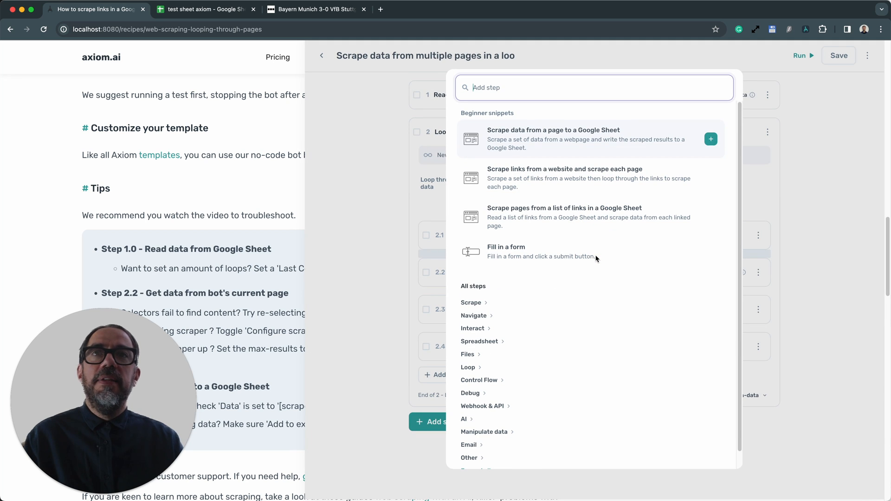
text(click)
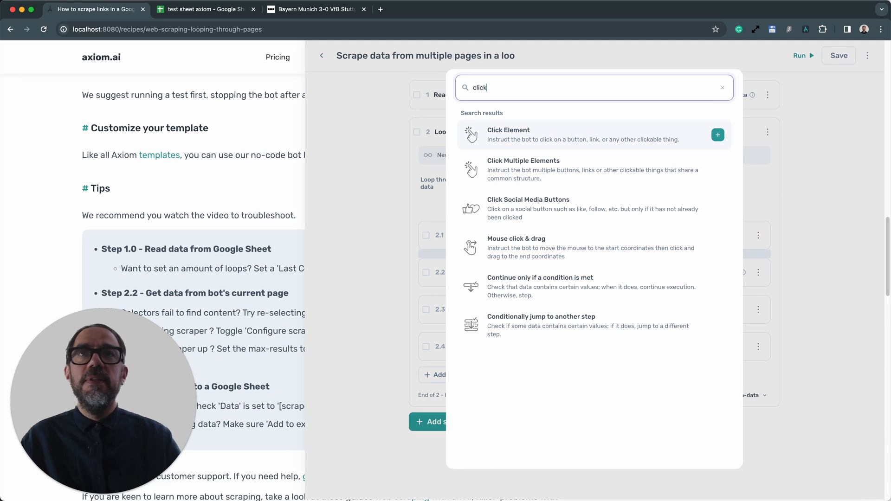
click(718, 135)
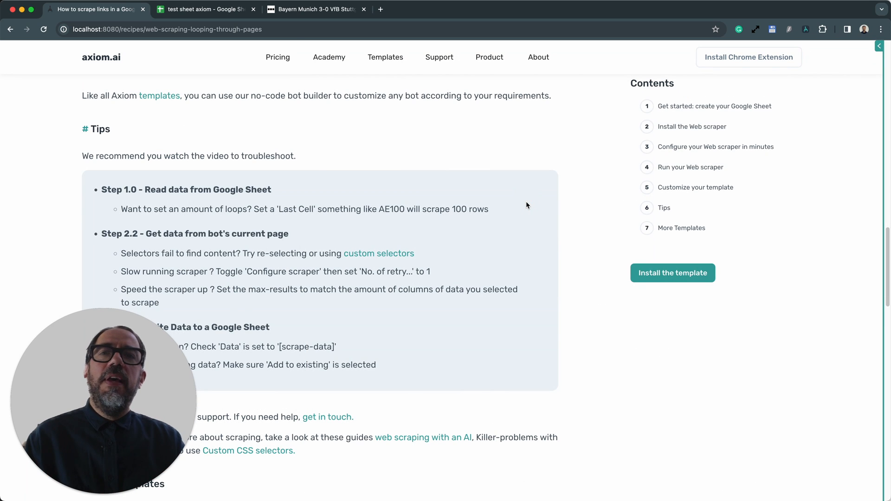
mouse_move(618, 174)
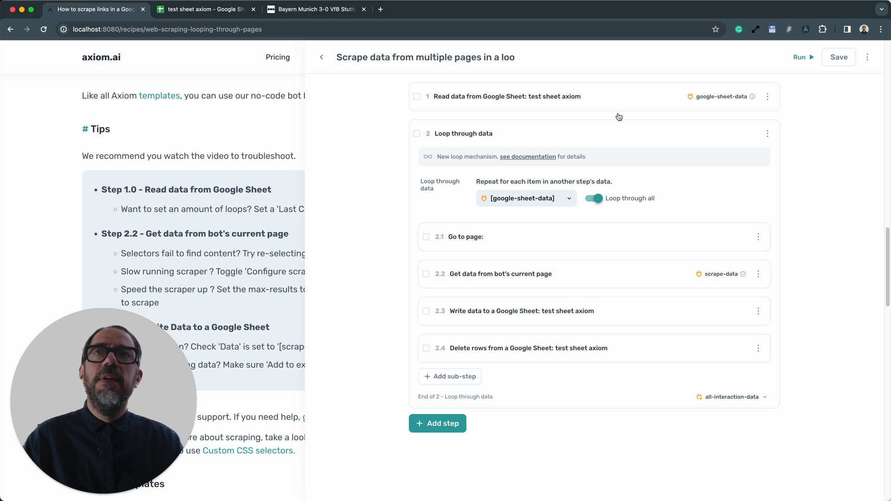
Set the Google Sheet read step's Last cell to A50.
click(506, 96)
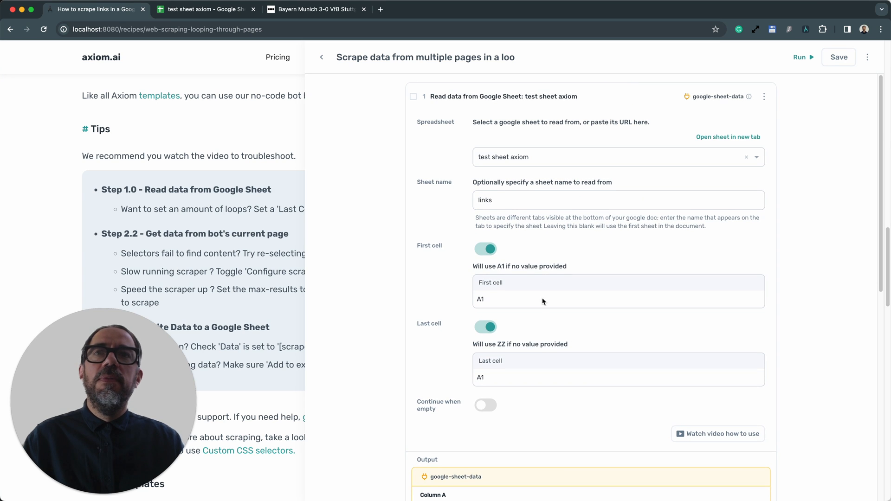
scroll(down, 3)
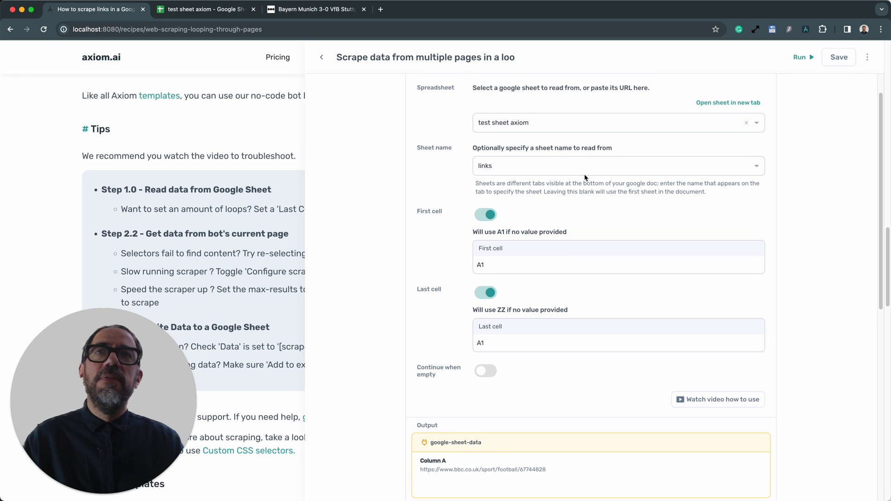
mouse_move(446, 232)
text(00)
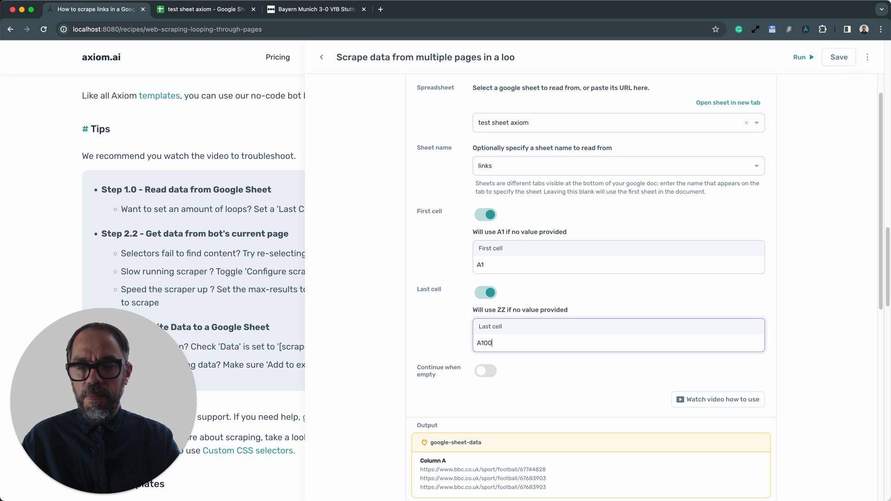
text(A50)
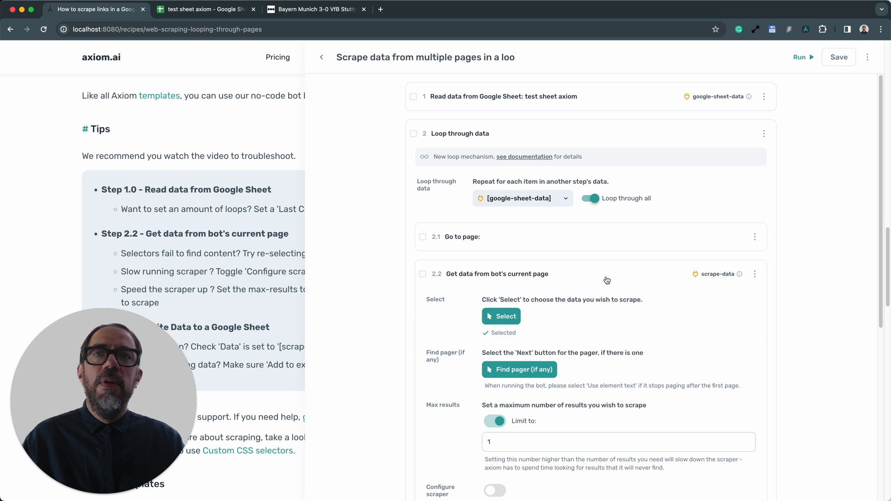
Turn on the 'Configure scraper' toggle in step 2.2.
scroll(down, 3)
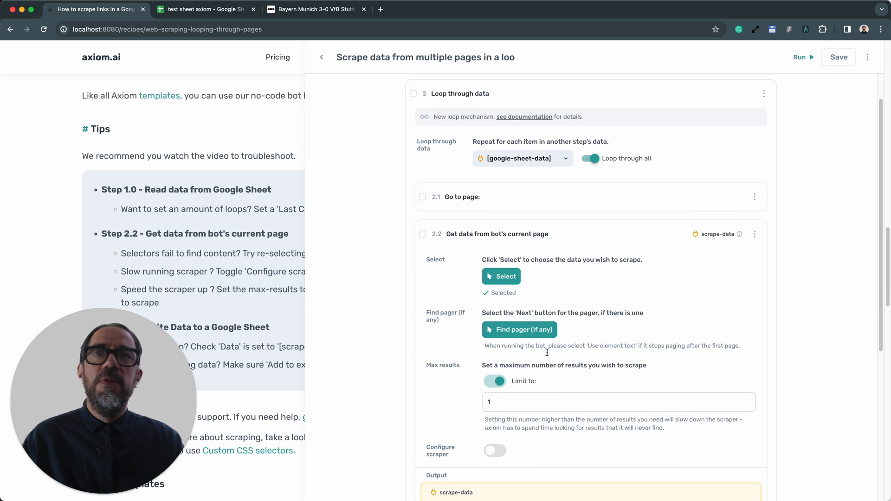
scroll(down, 3)
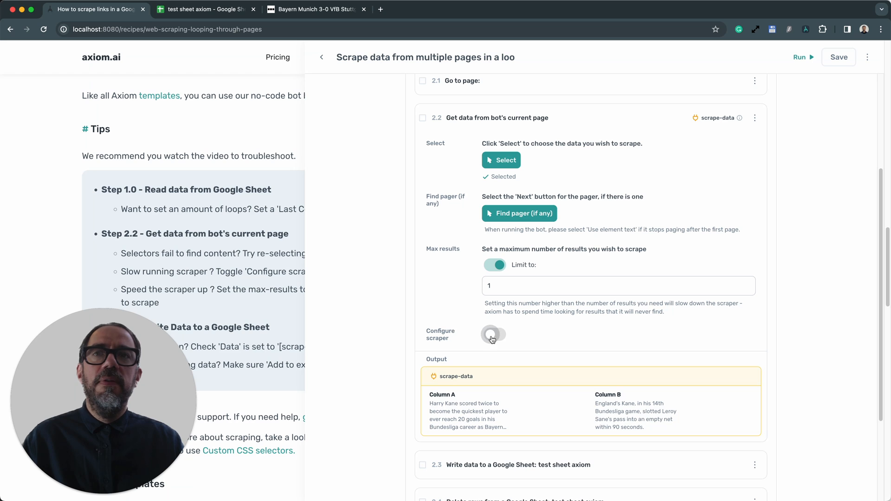
click(493, 334)
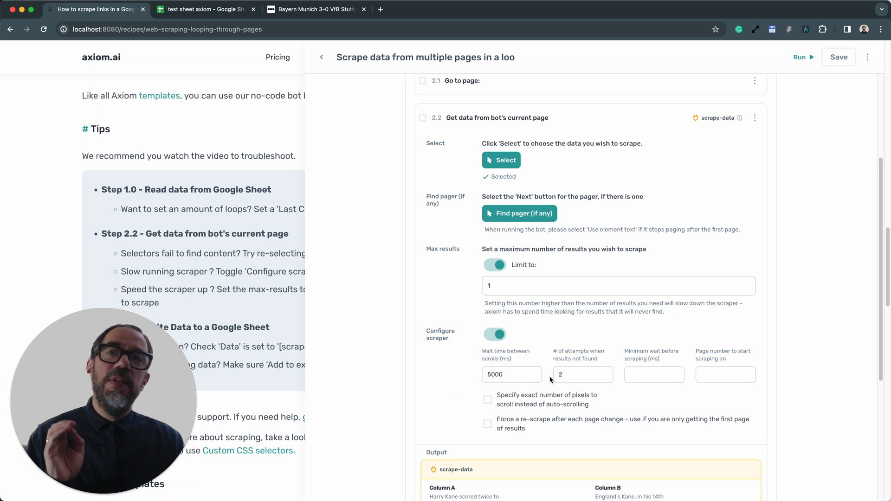
scroll(down, 3)
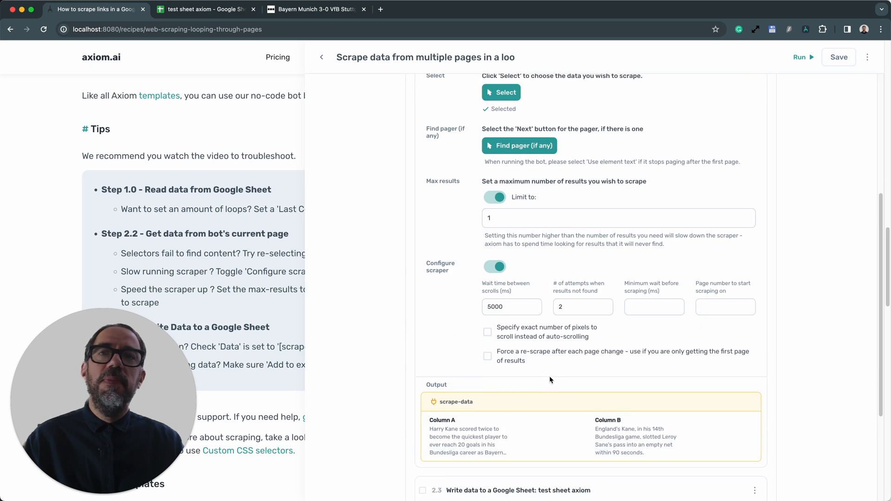
scroll(down, 3)
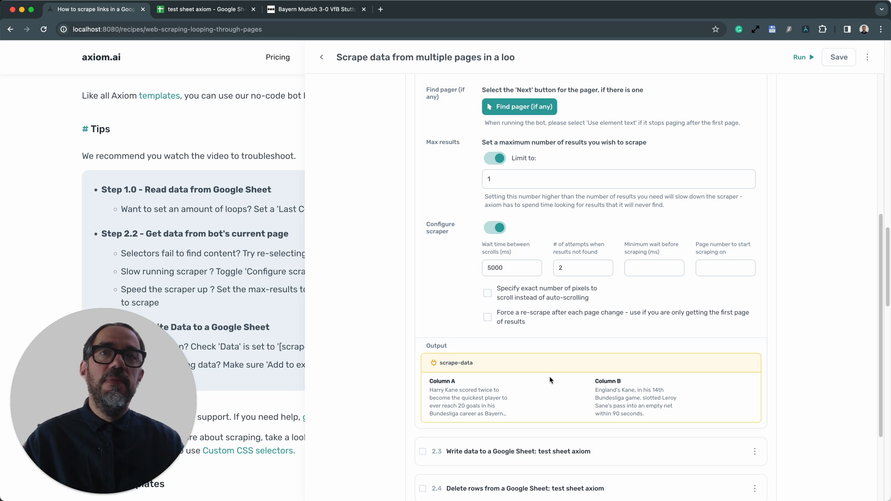
Change '# of attempts when results not found' from 2 to 1.
click(580, 268)
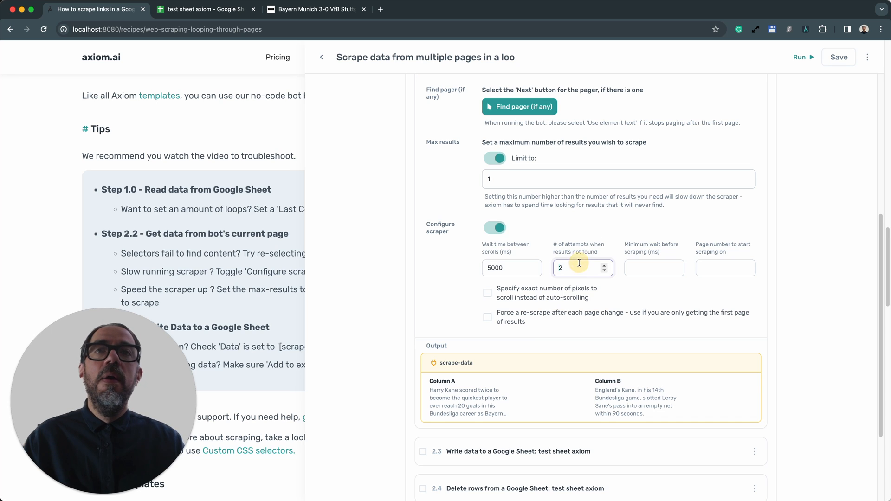
double_click(560, 268)
text(0)
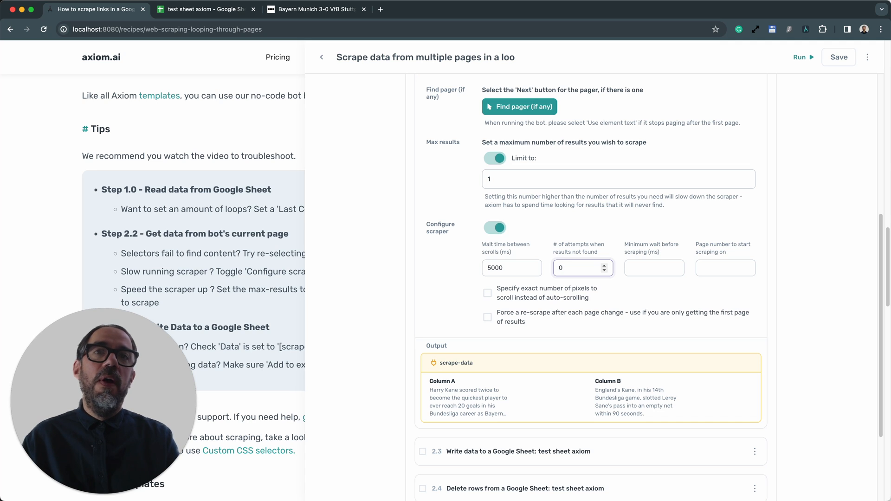
click(577, 268)
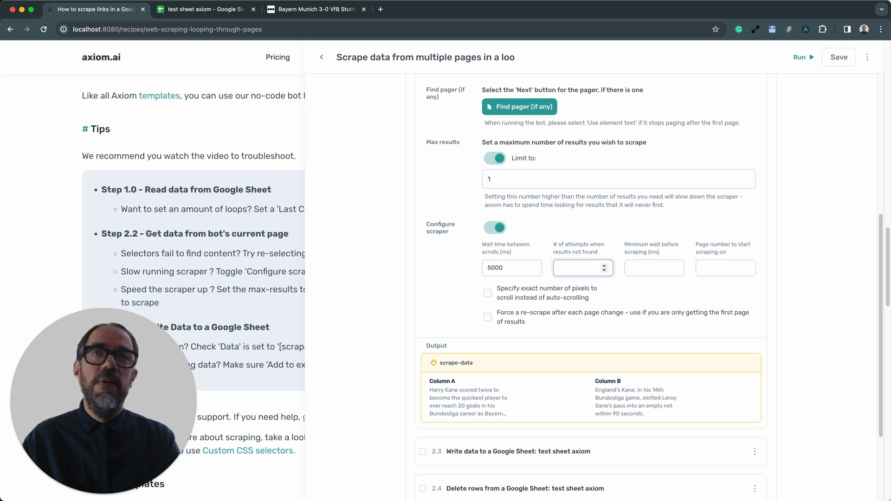
text(1)
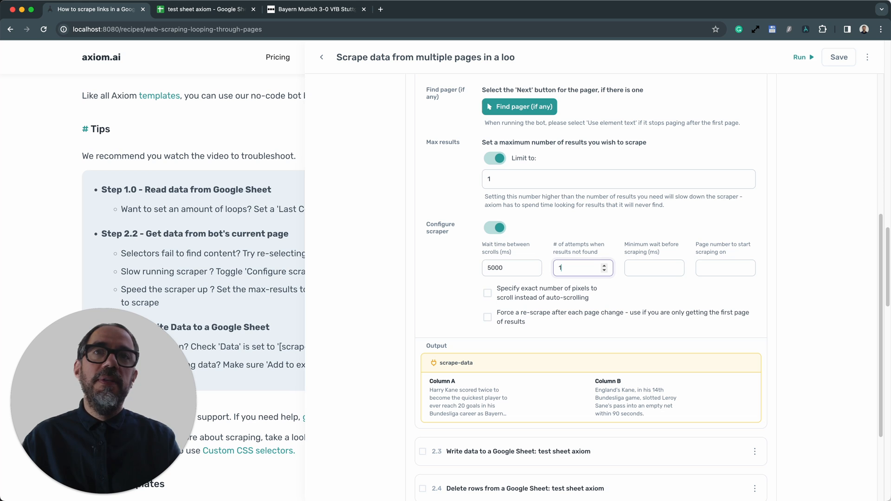
scroll(down, 3)
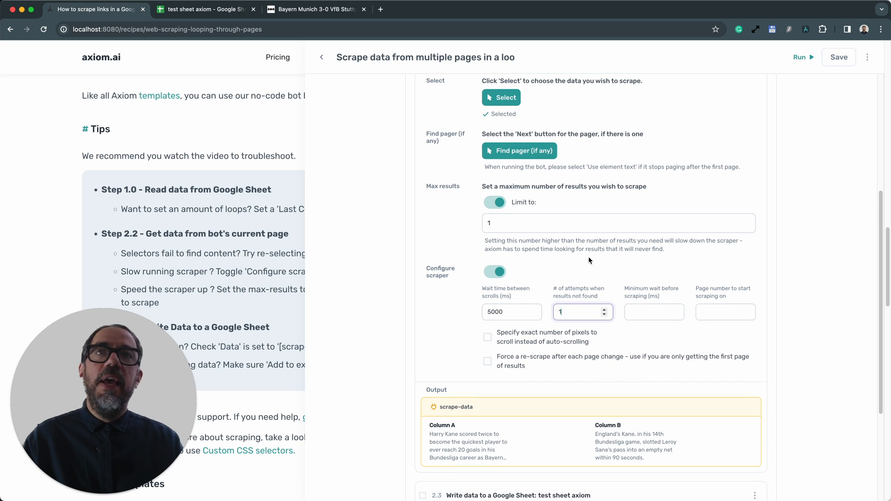
scroll(down, 3)
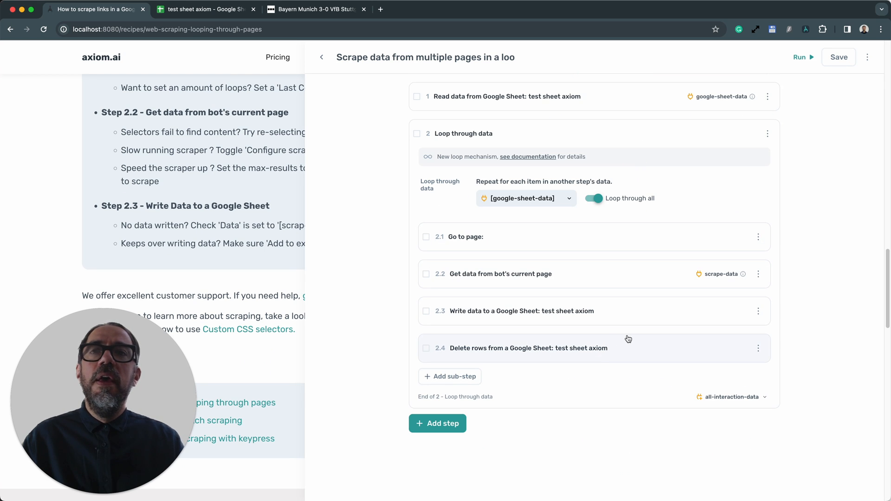
mouse_move(634, 323)
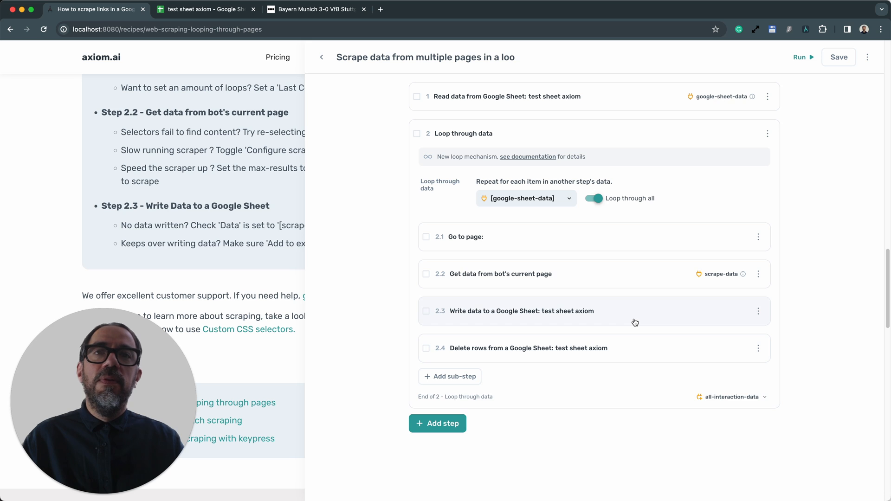
Expand step 2.3 to confirm scrape-data is added to test sheet axiom's data tab.
click(521, 311)
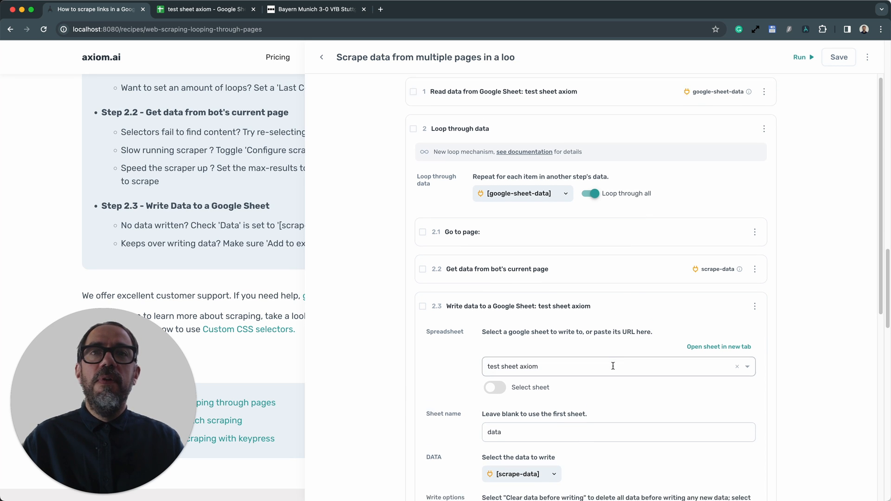
scroll(down, 3)
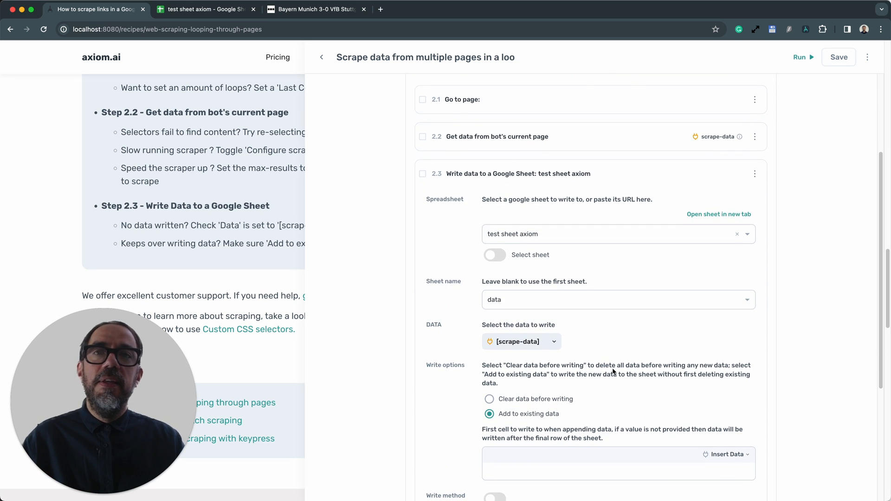
scroll(down, 3)
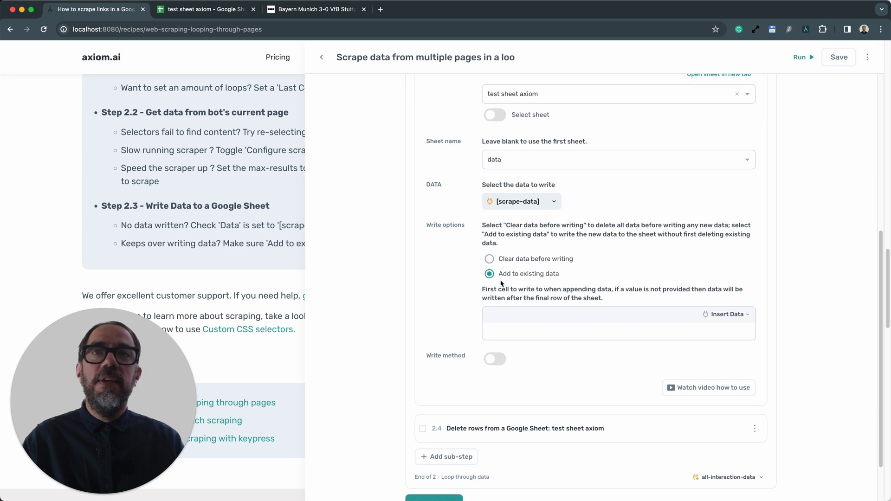
mouse_move(562, 280)
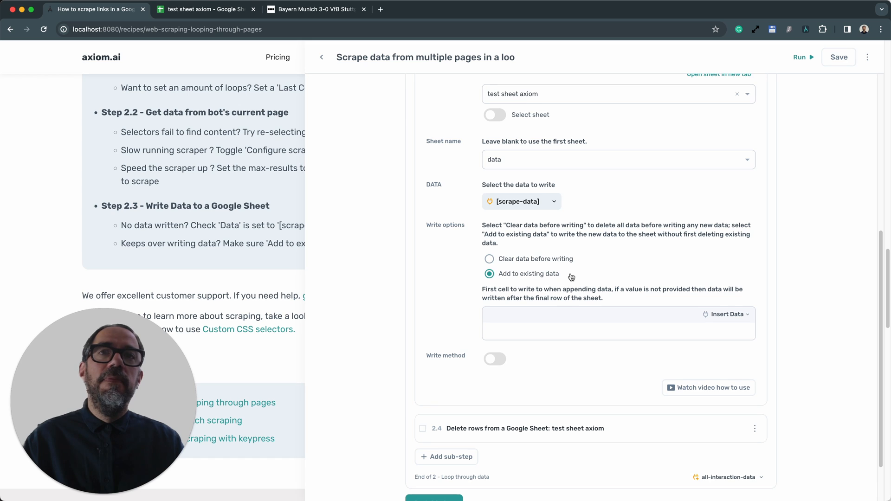
scroll(down, 3)
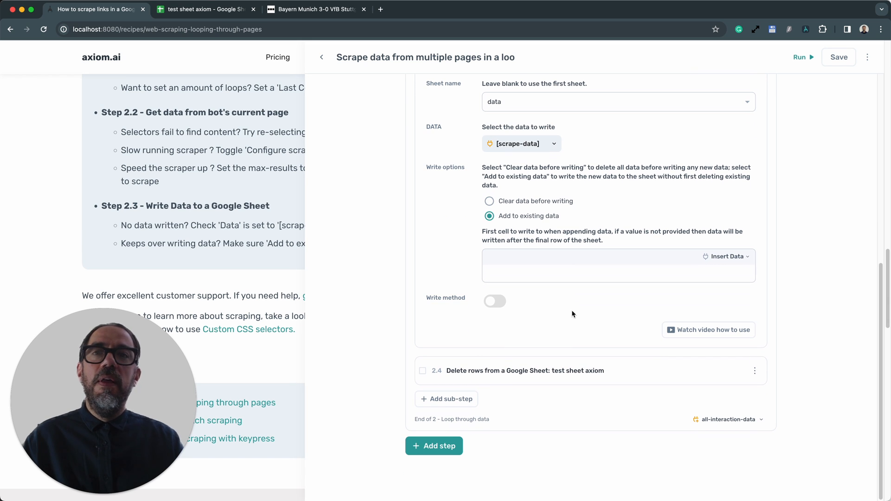